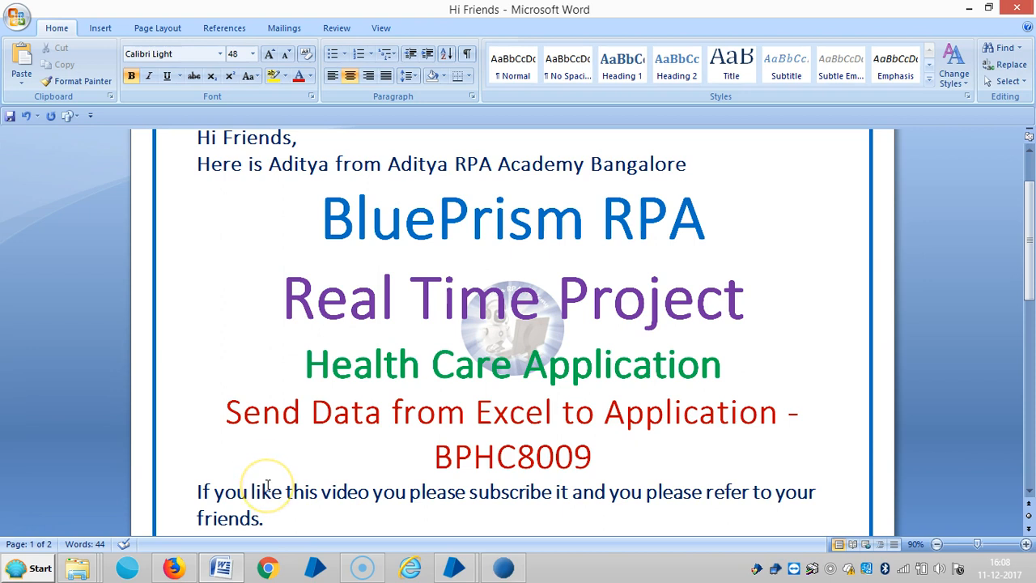
# Step: Switch from the Word introduction document to the Blue Prism Object Studio editor
pyautogui.click(421, 364)
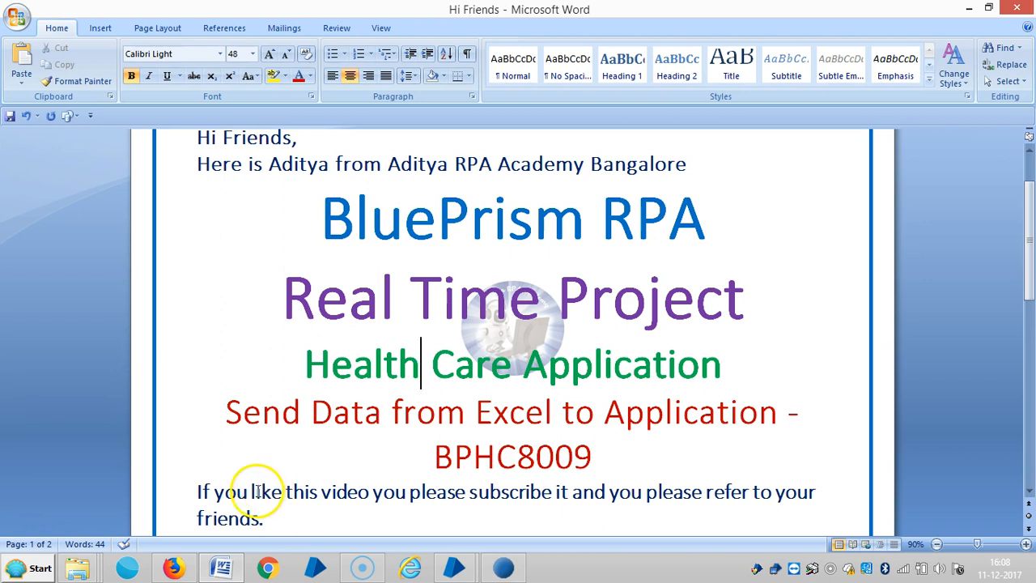
pyautogui.moveTo(456, 566)
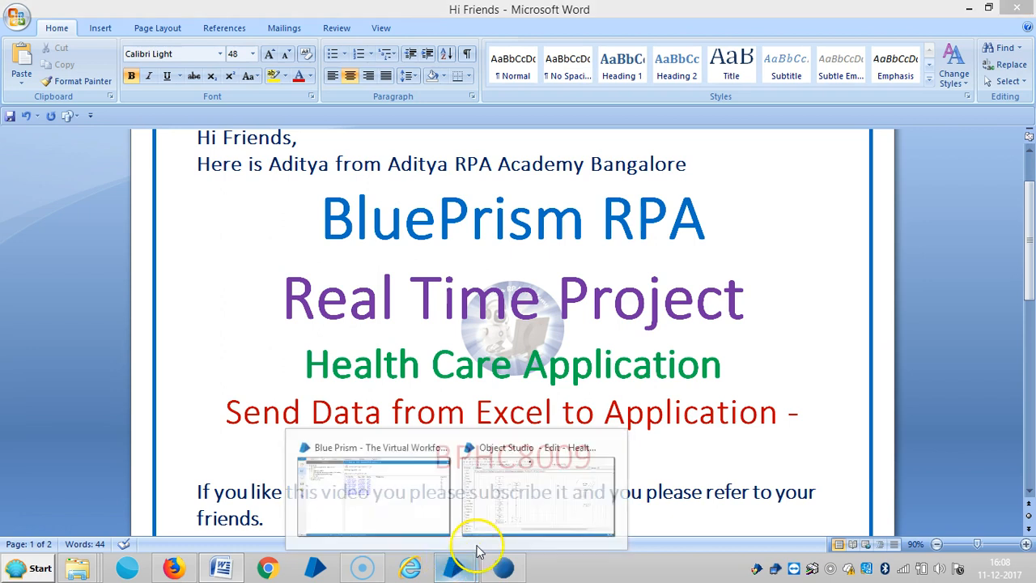
pyautogui.click(537, 486)
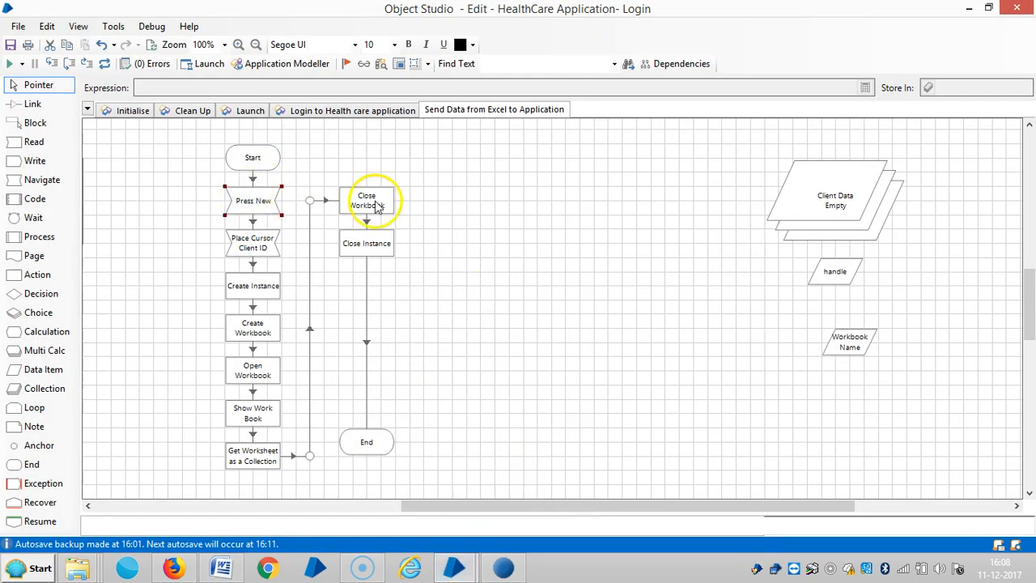
# Step: Move Press New and Place Cursor Client ID after Close Instance, linking Start to Create Instance
pyautogui.click(379, 191)
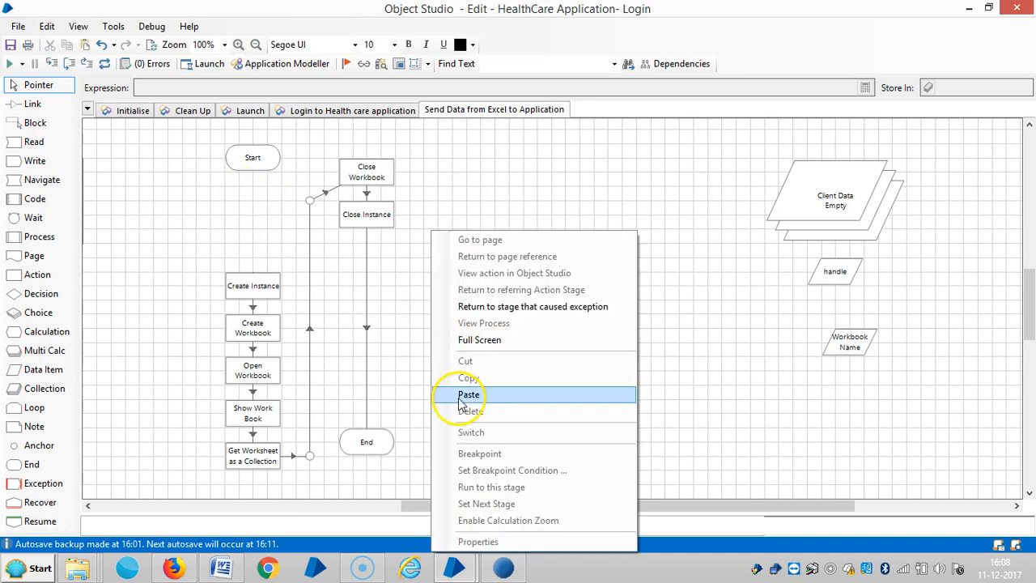
pyautogui.click(467, 395)
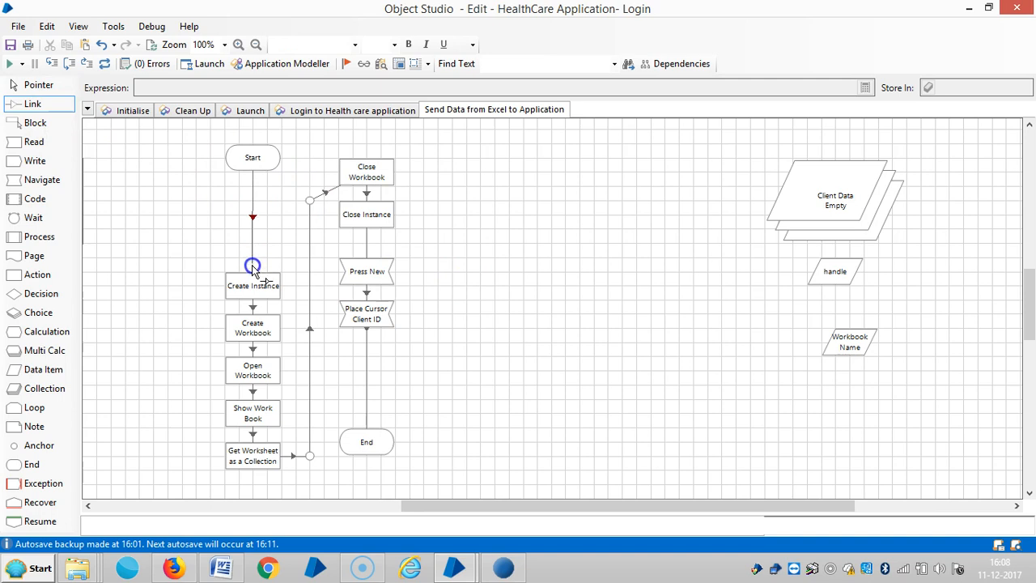
pyautogui.click(38, 84)
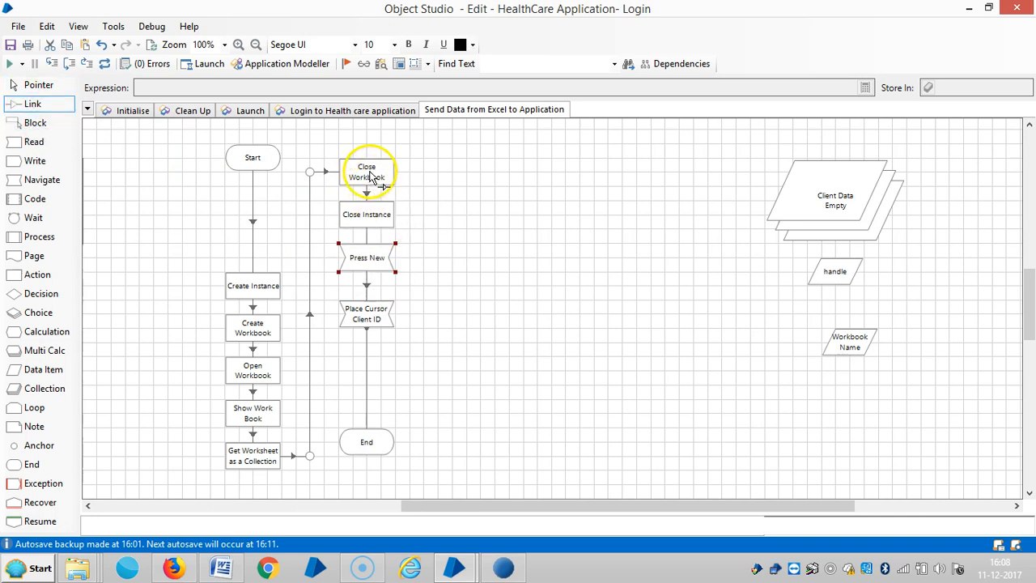
pyautogui.click(366, 257)
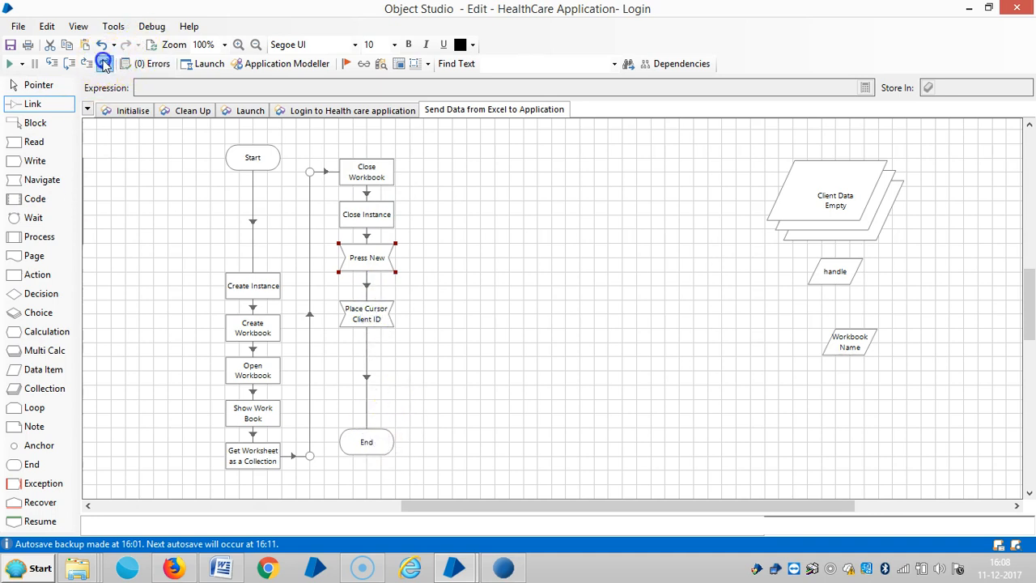
pyautogui.moveTo(663, 153)
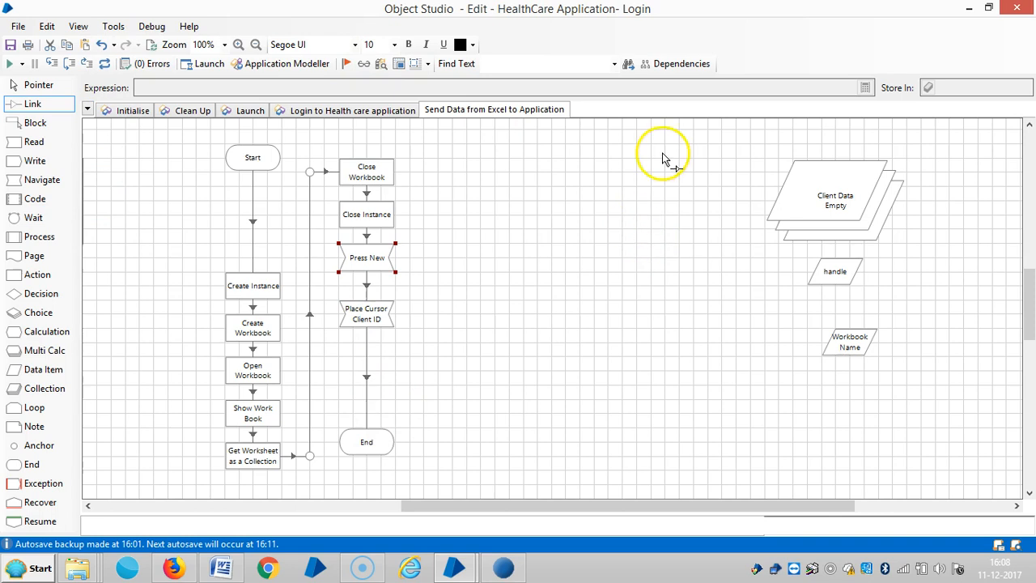
pyautogui.moveTo(366, 134)
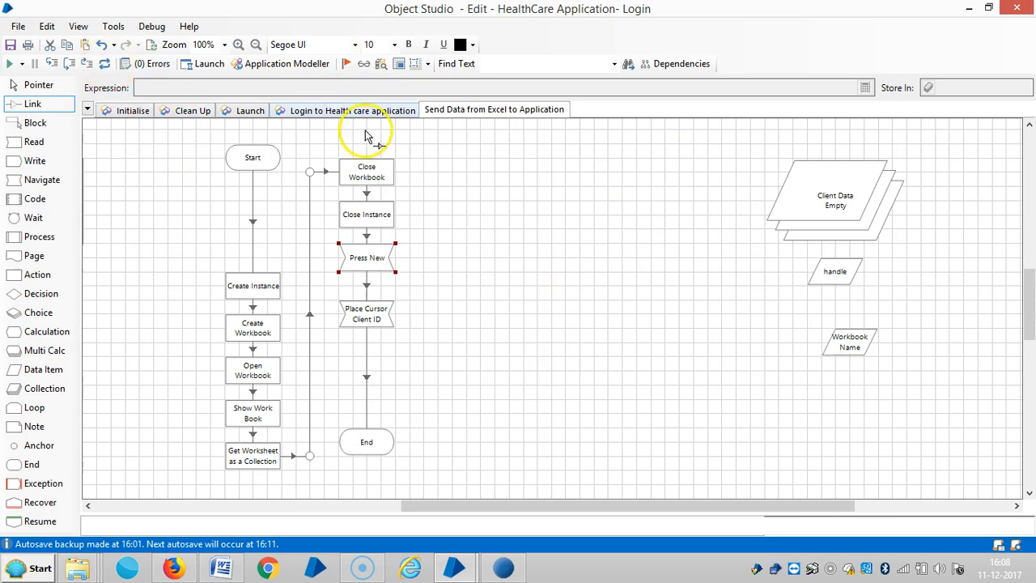
pyautogui.moveTo(502, 567)
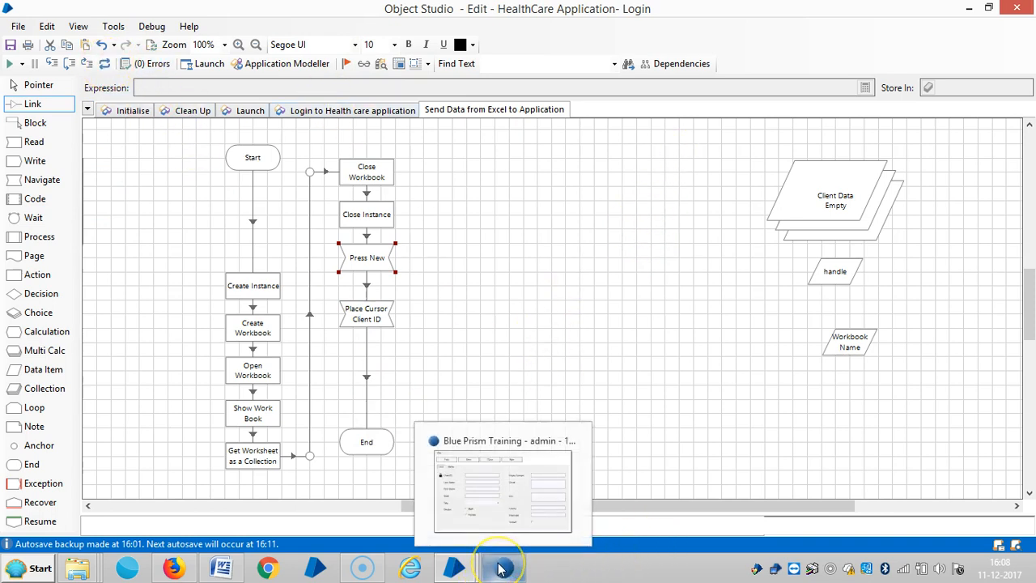
pyautogui.moveTo(502, 566)
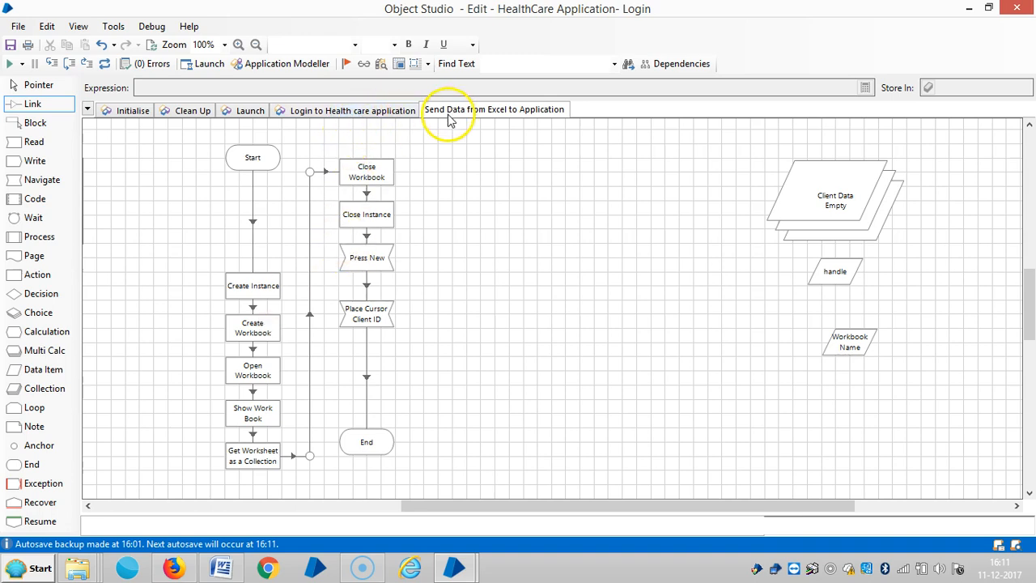
pyautogui.moveTo(455, 127)
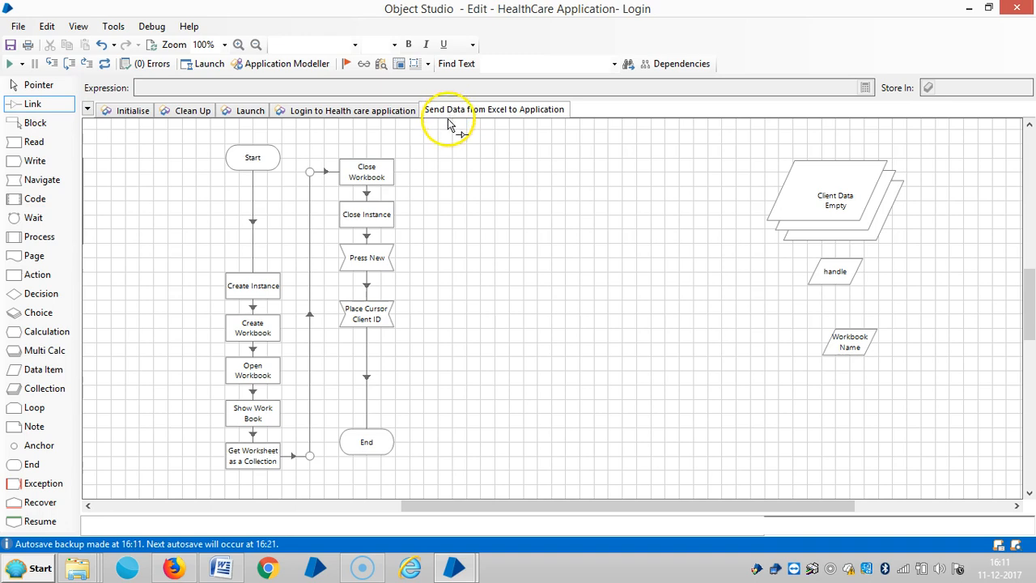
pyautogui.moveTo(454, 129)
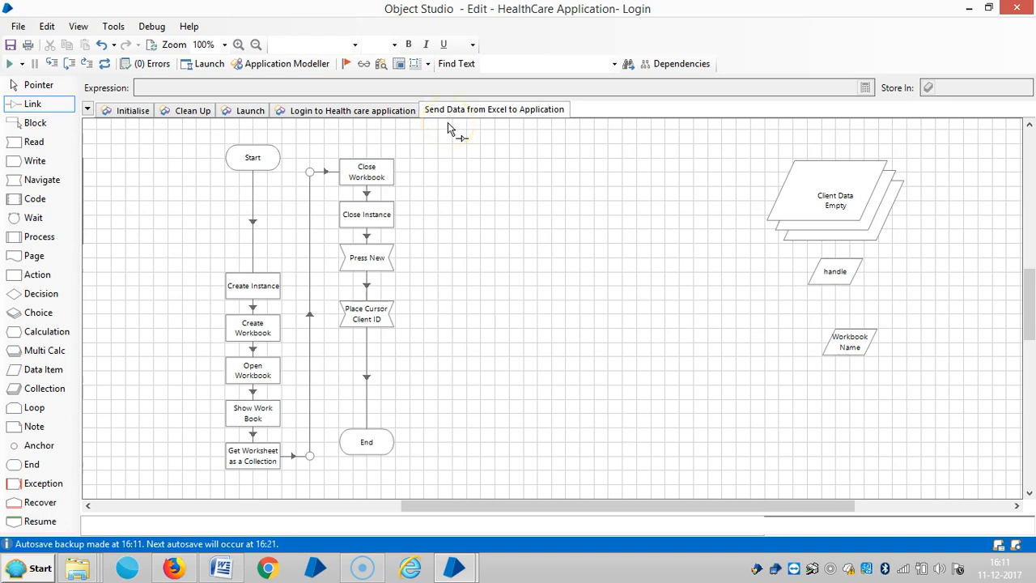
pyautogui.moveTo(595, 114)
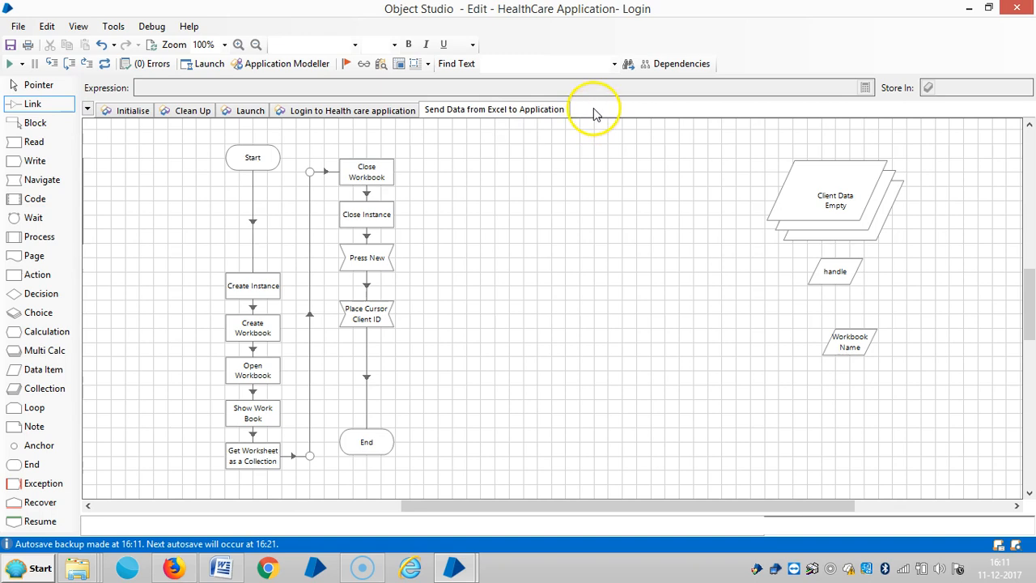
# Step: Add a new object page named 'Login+Excel Data to Client'
pyautogui.rightClick(493, 109)
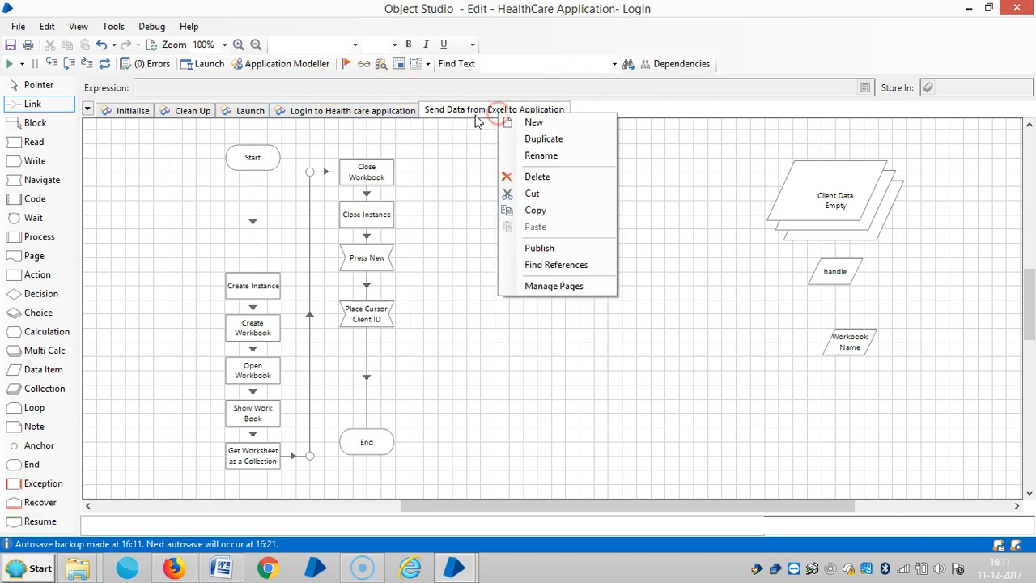
pyautogui.click(615, 117)
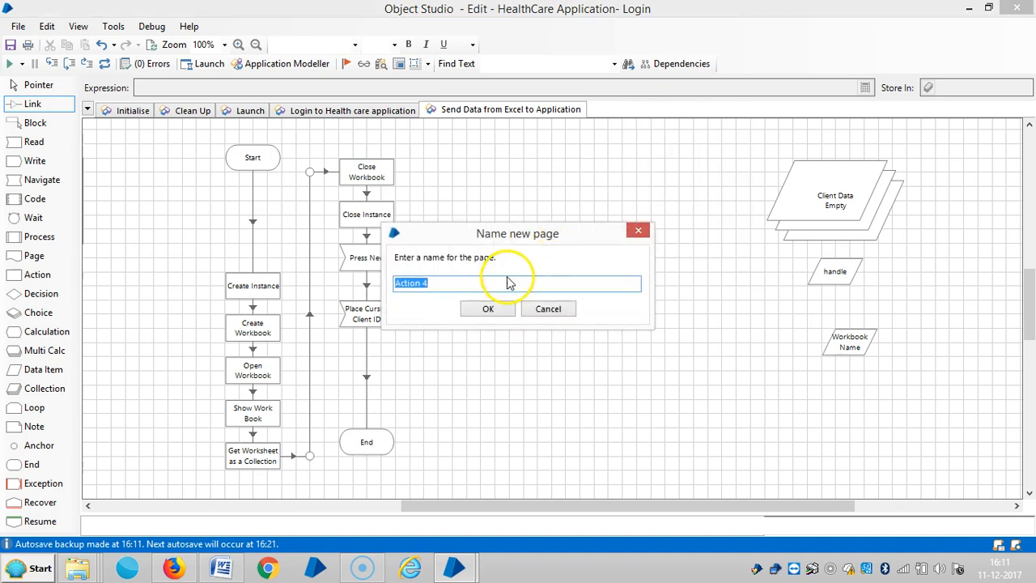
pyautogui.moveTo(382, 273)
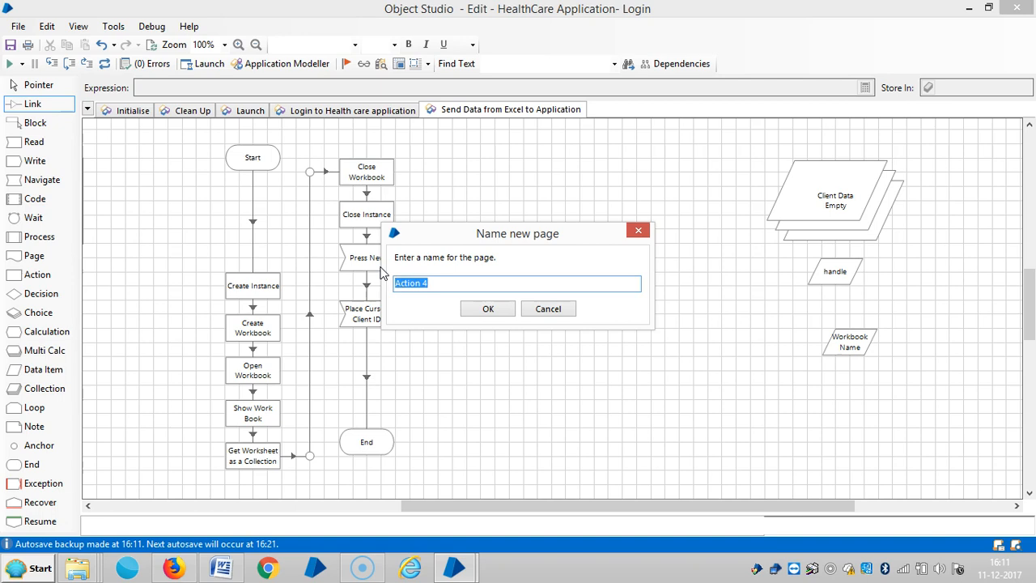
pyautogui.write('Login')
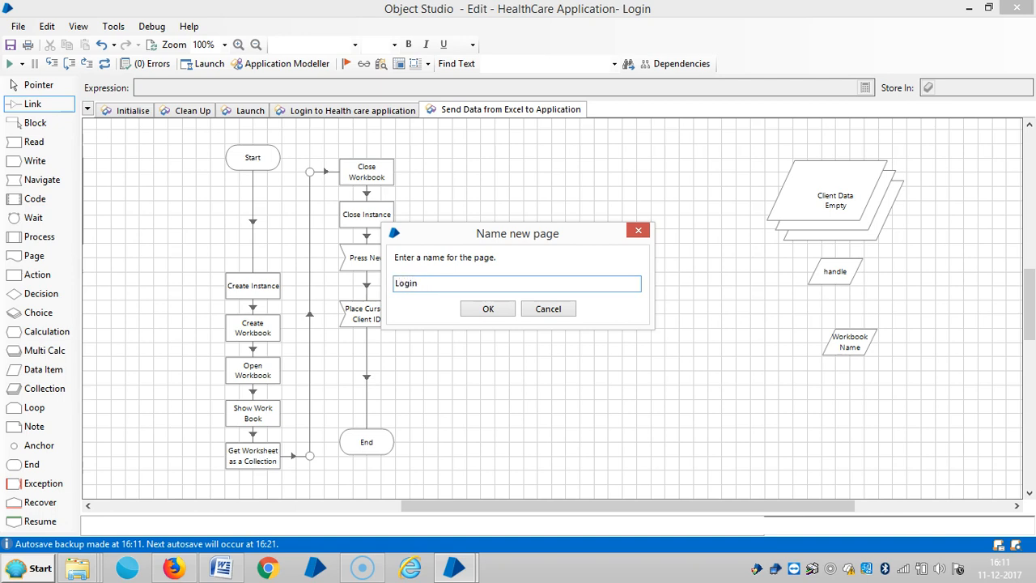
pyautogui.write('+')
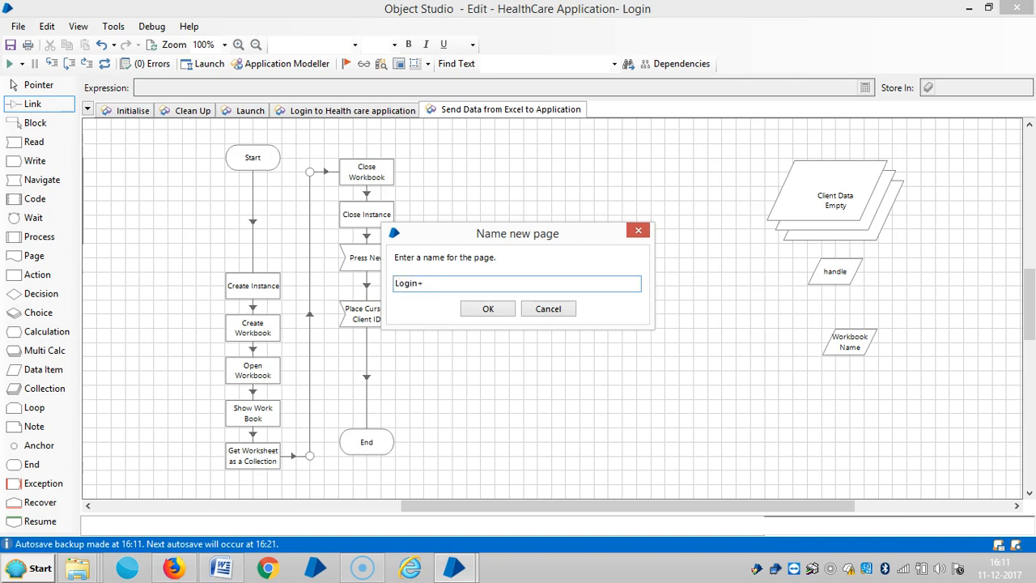
pyautogui.write('Excel Data')
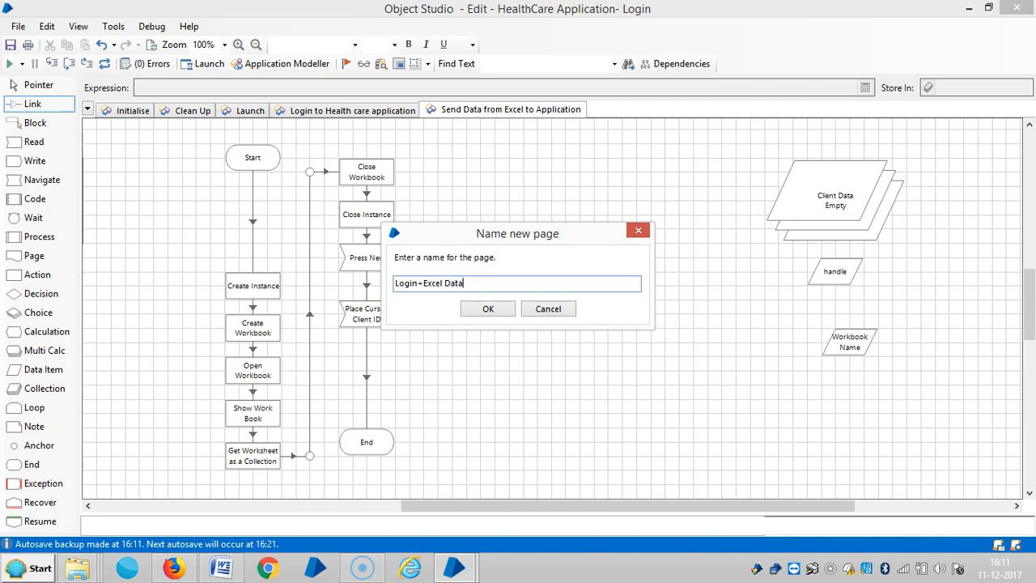
pyautogui.write('to C')
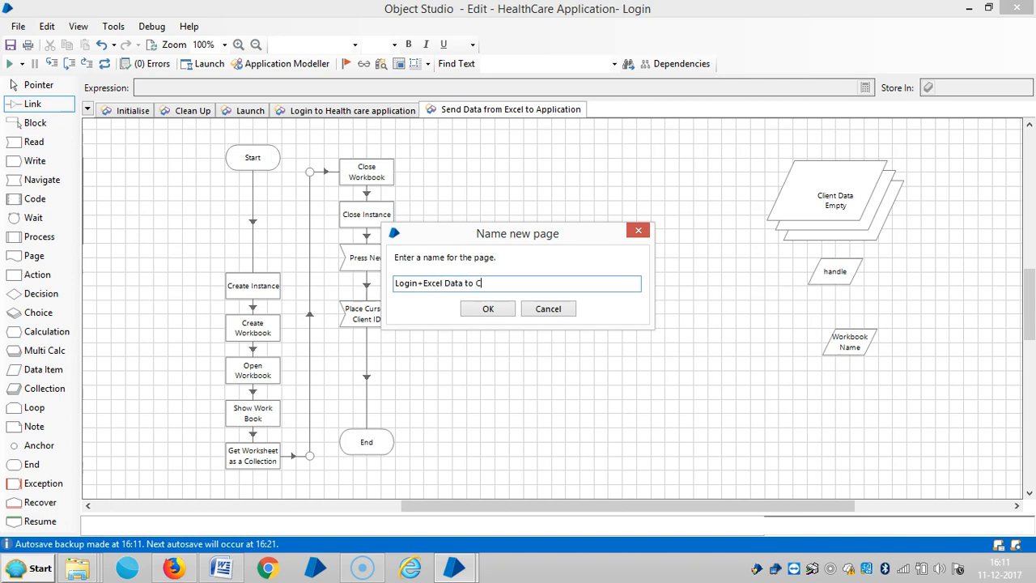
pyautogui.write('lient')
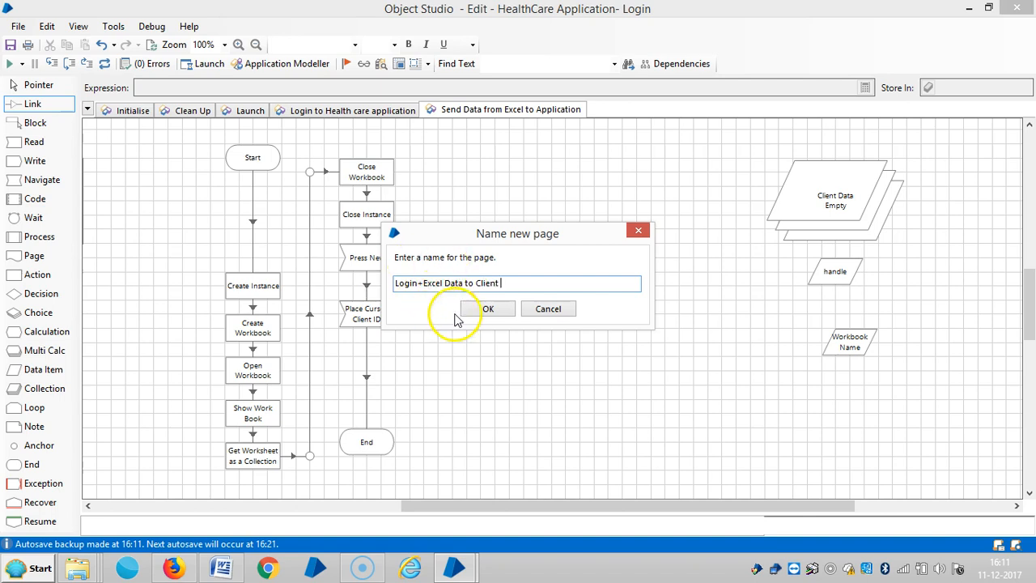
pyautogui.click(487, 309)
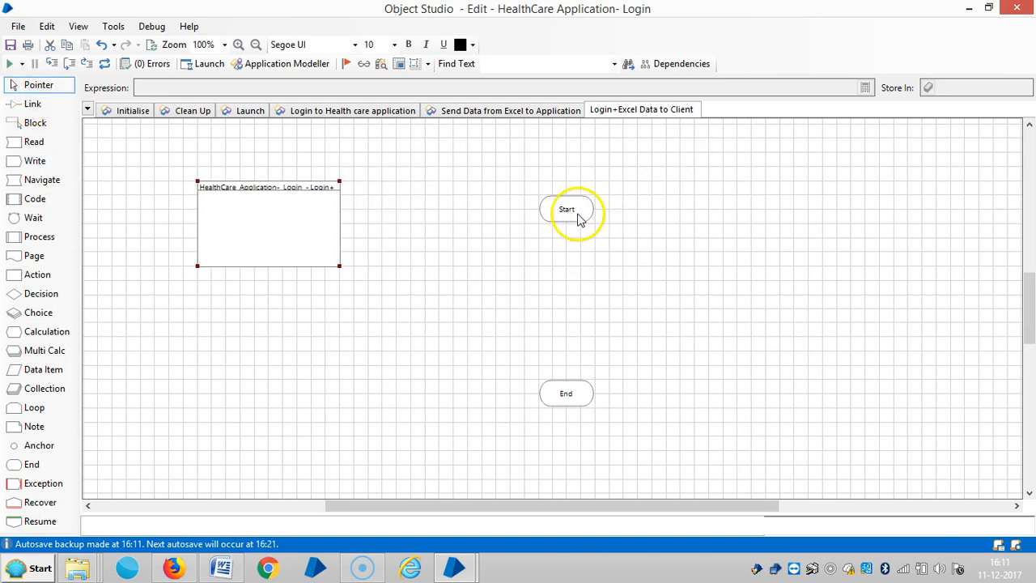
# Step: Spread Start and End apart and reference the Login to Health care application page below Start
pyautogui.moveTo(567, 209); pyautogui.dragTo(666, 166)
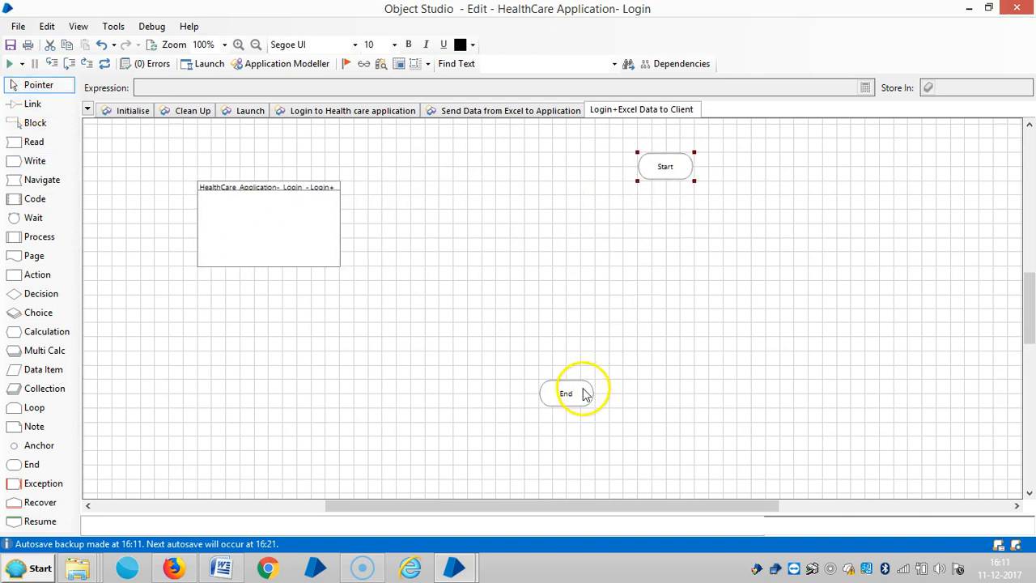
pyautogui.moveTo(567, 392); pyautogui.dragTo(666, 364)
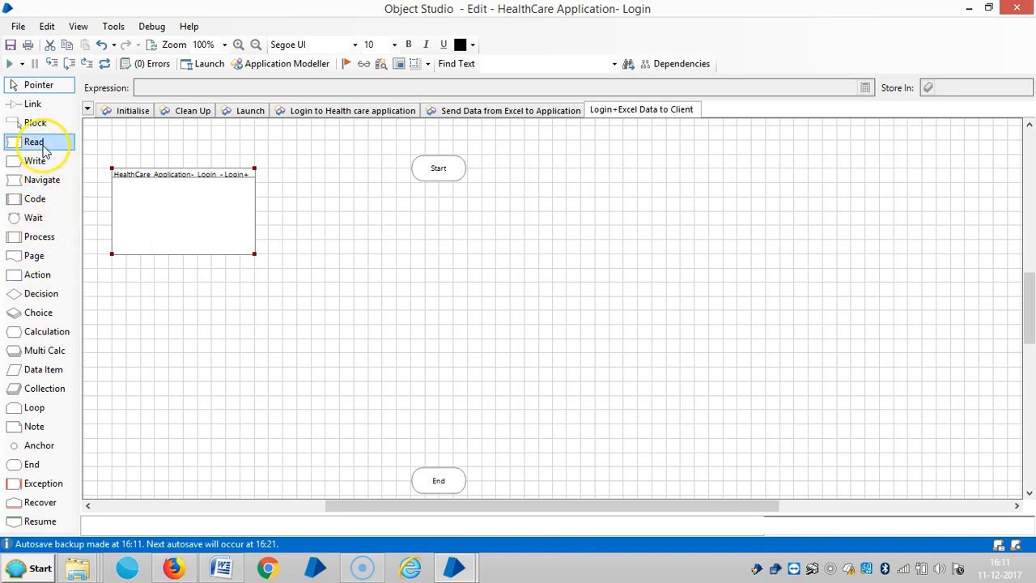
pyautogui.moveTo(63, 273)
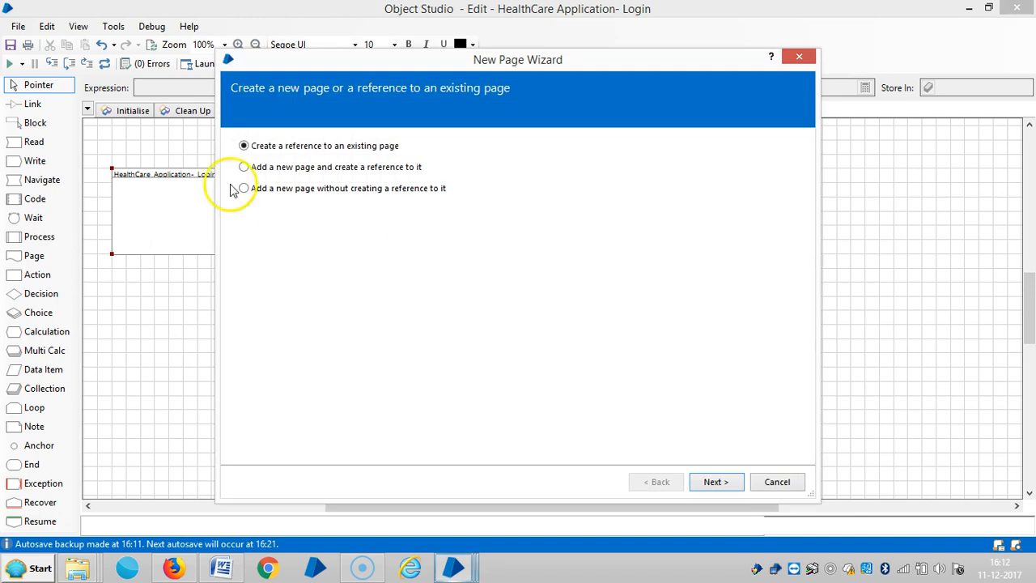
pyautogui.click(716, 482)
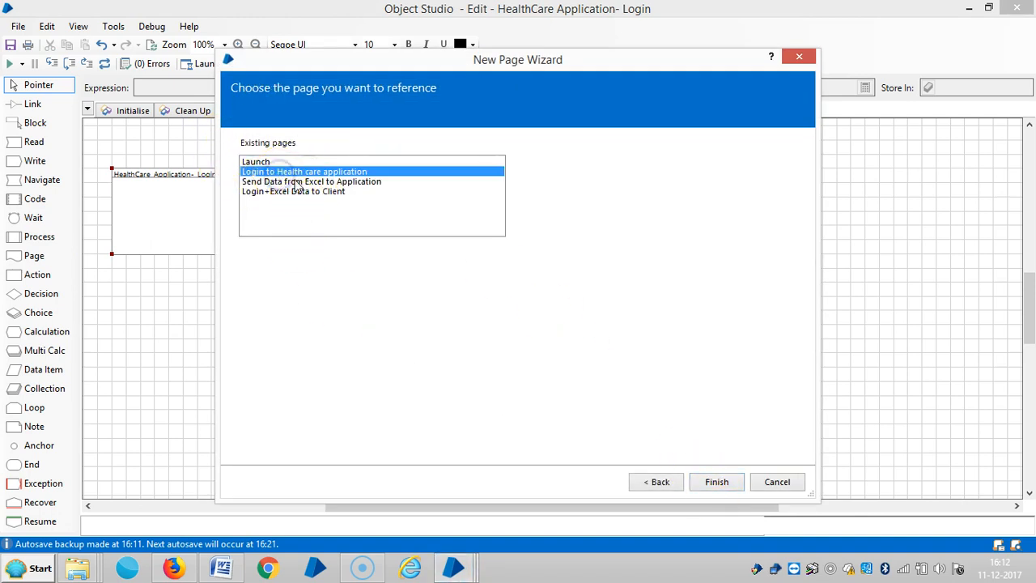
pyautogui.moveTo(716, 481)
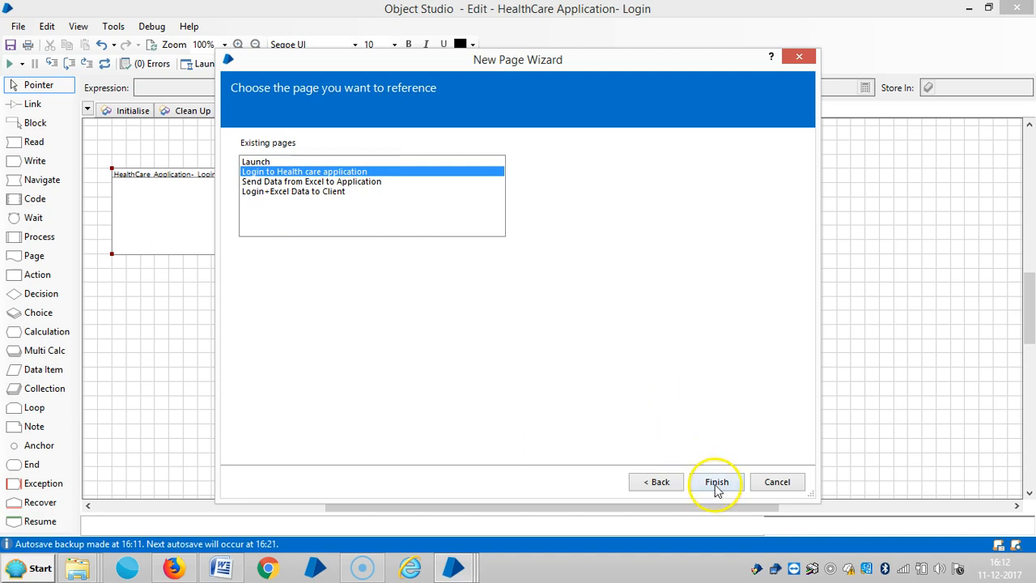
pyautogui.click(715, 482)
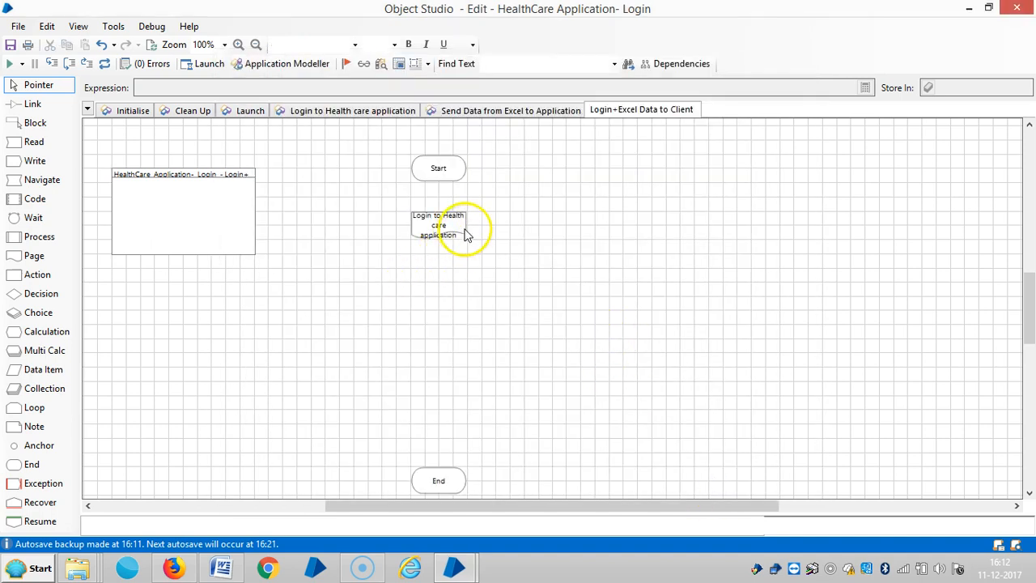
# Step: Make the login page stage's label text red
pyautogui.click(438, 225)
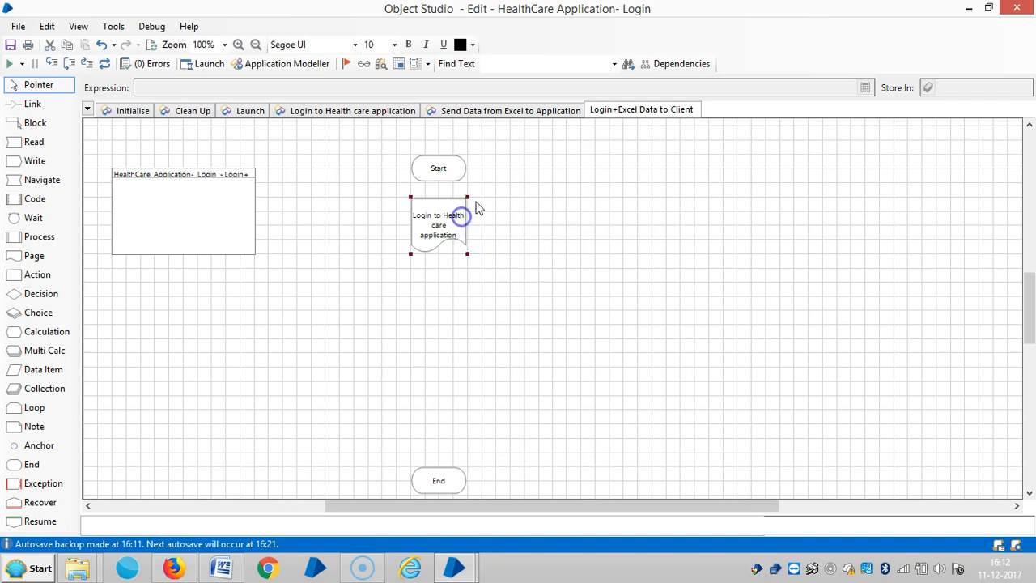
pyautogui.click(472, 45)
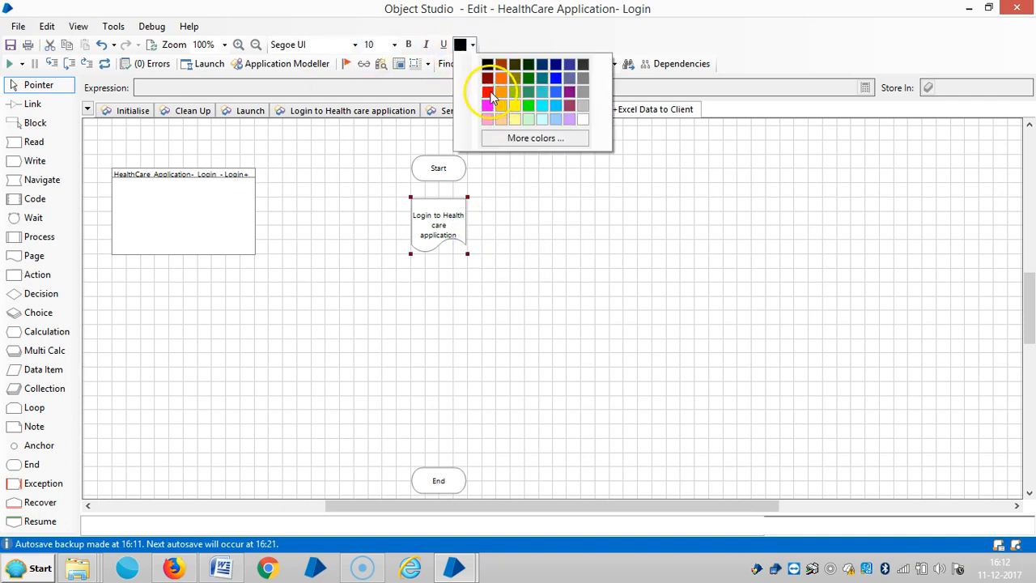
pyautogui.click(486, 79)
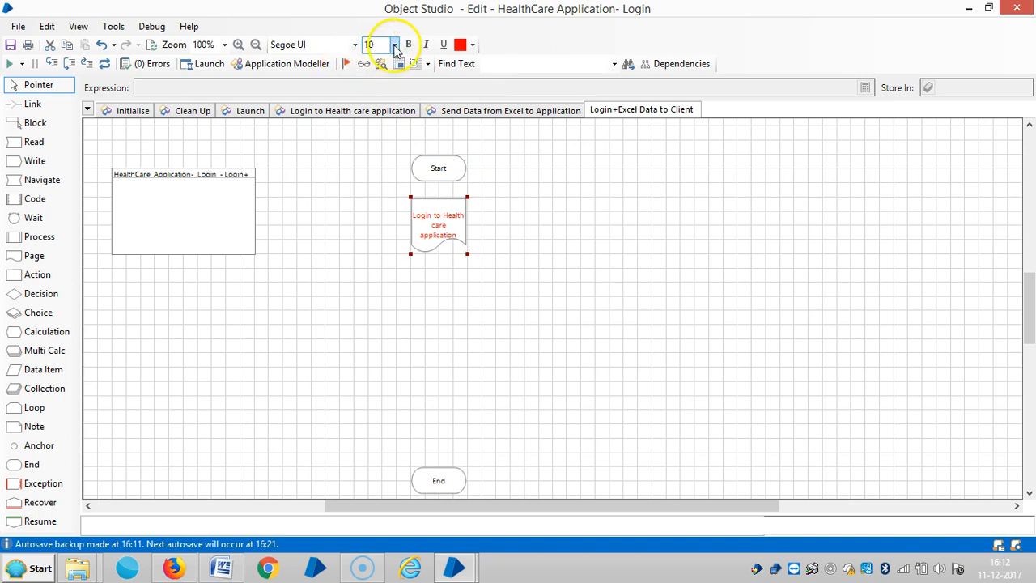
pyautogui.click(474, 265)
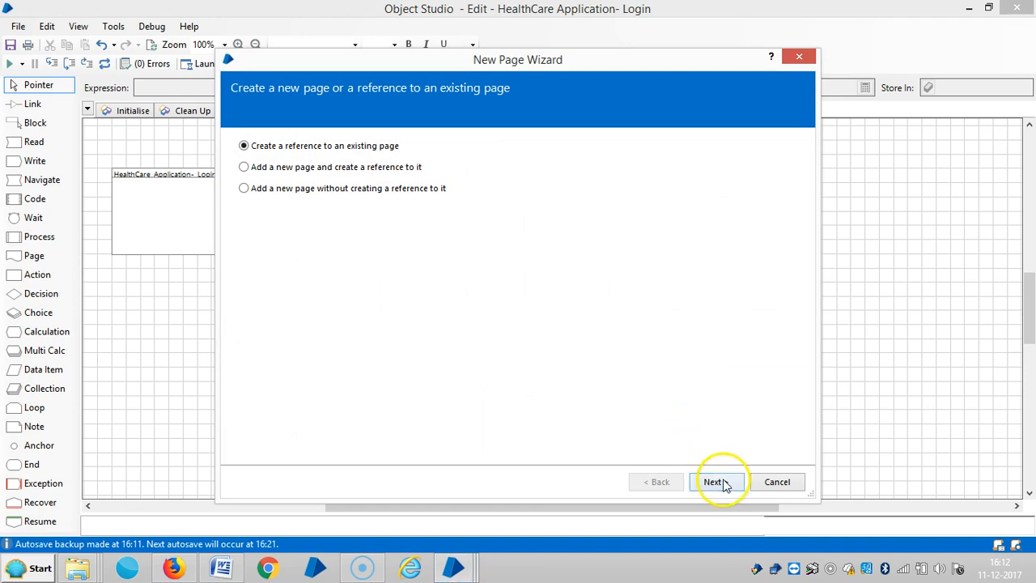
# Step: Add a page stage referencing the existing Send Data from Excel to Application page
pyautogui.click(714, 481)
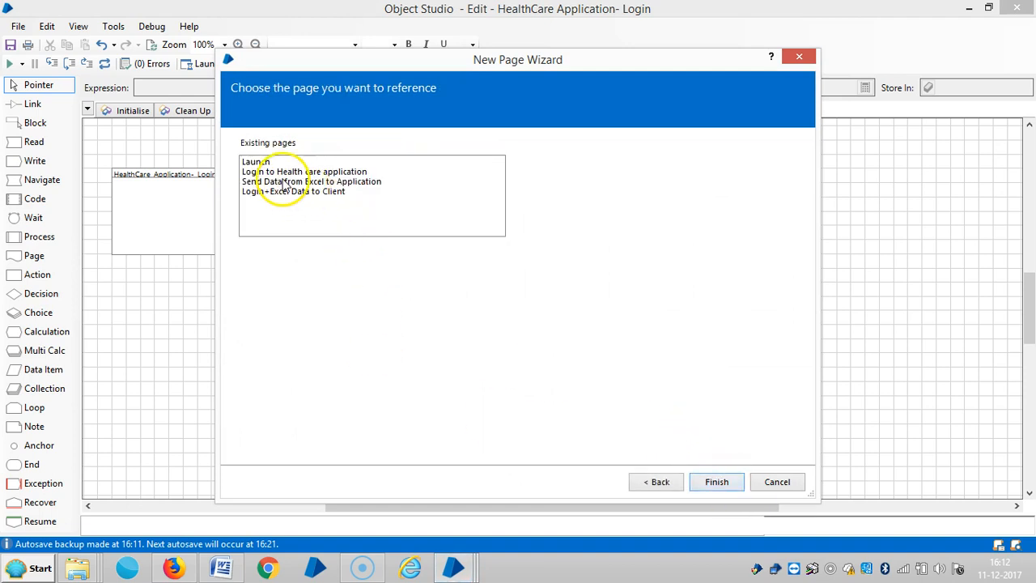
pyautogui.click(312, 181)
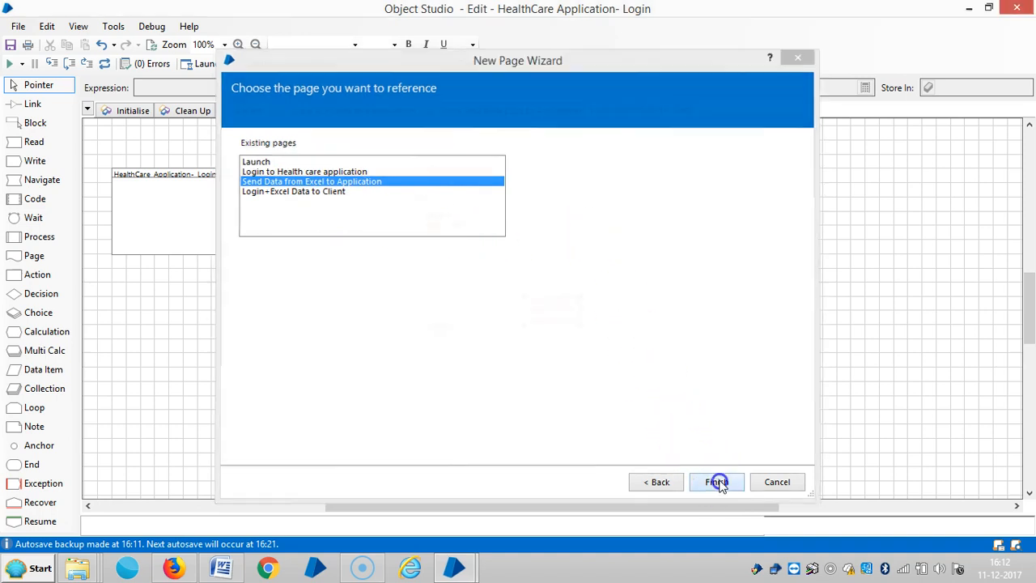
pyautogui.click(715, 482)
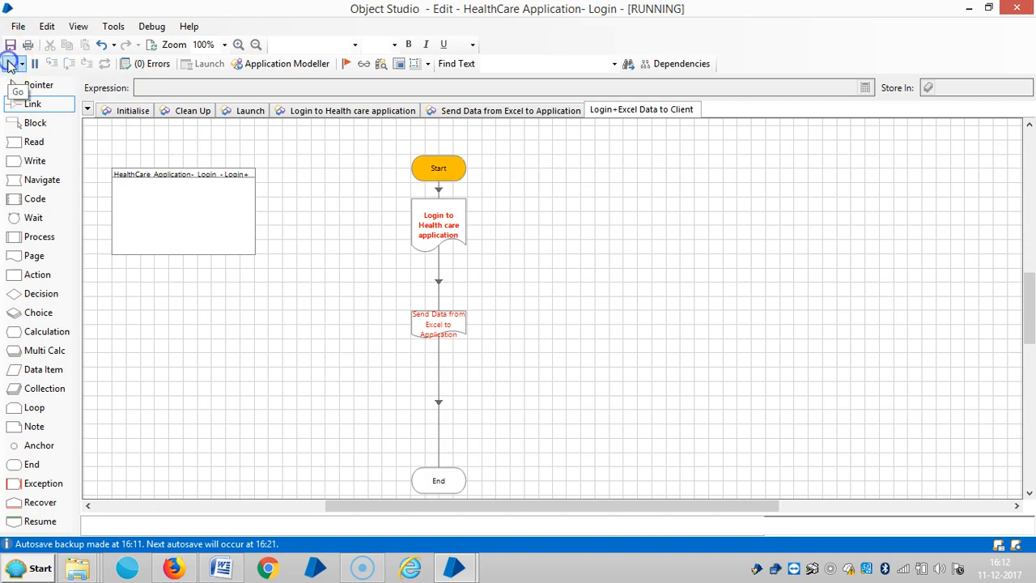
# Step: Run the page and log into the training application as ADMIN with its password
pyautogui.click(352, 111)
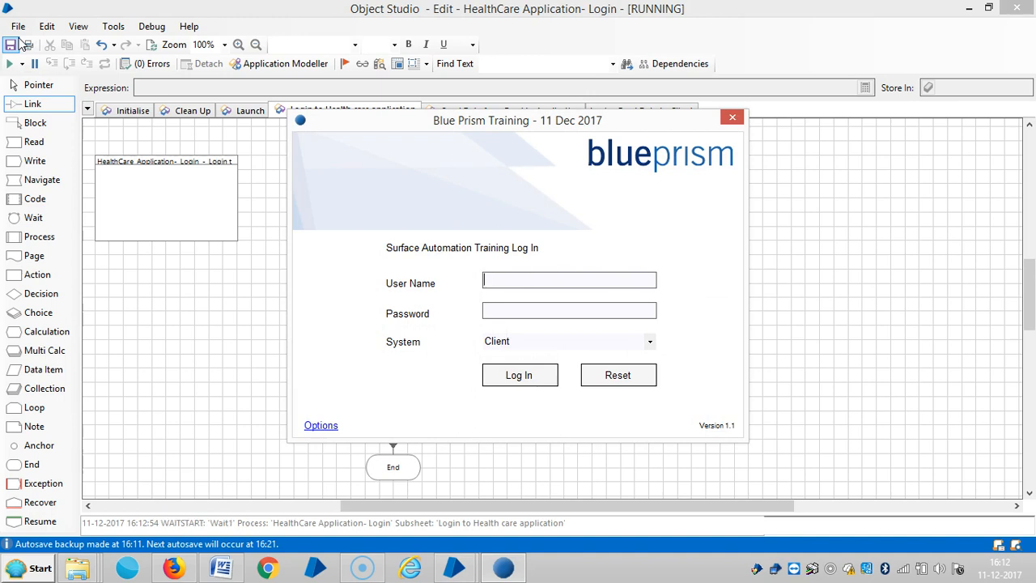
pyautogui.click(569, 280)
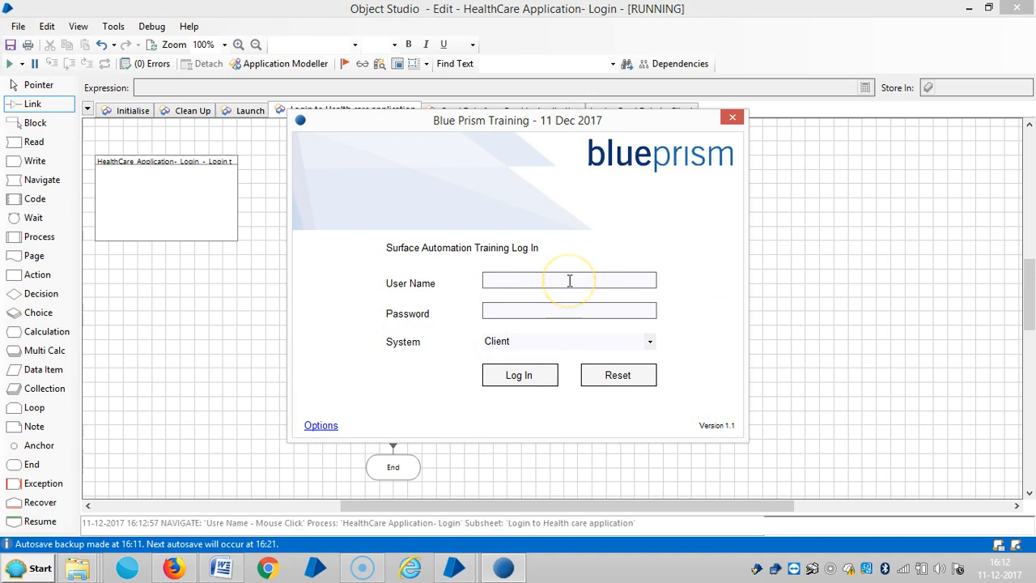
pyautogui.moveTo(569, 280)
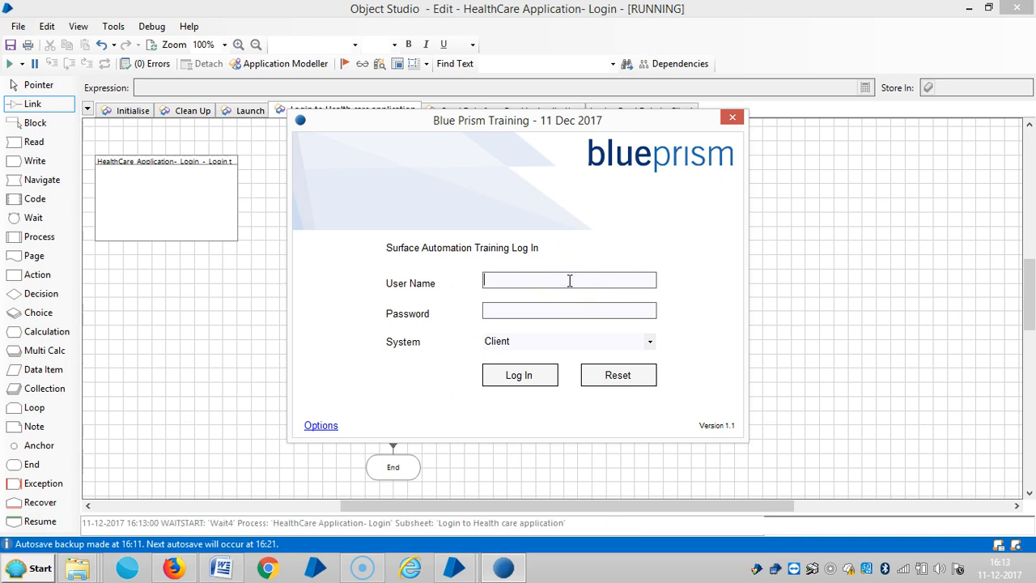
pyautogui.write('ADMIN')
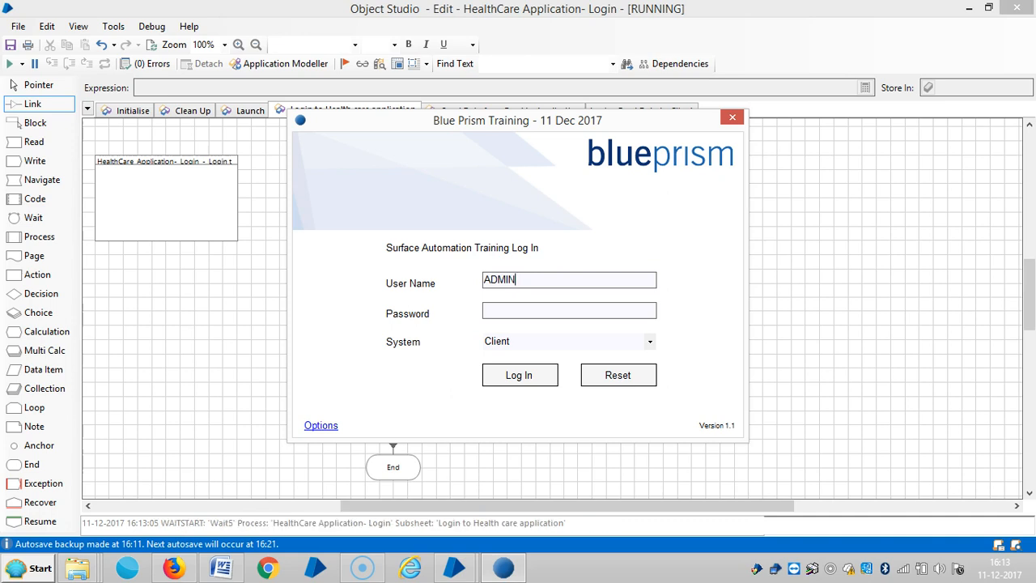
pyautogui.click(569, 310)
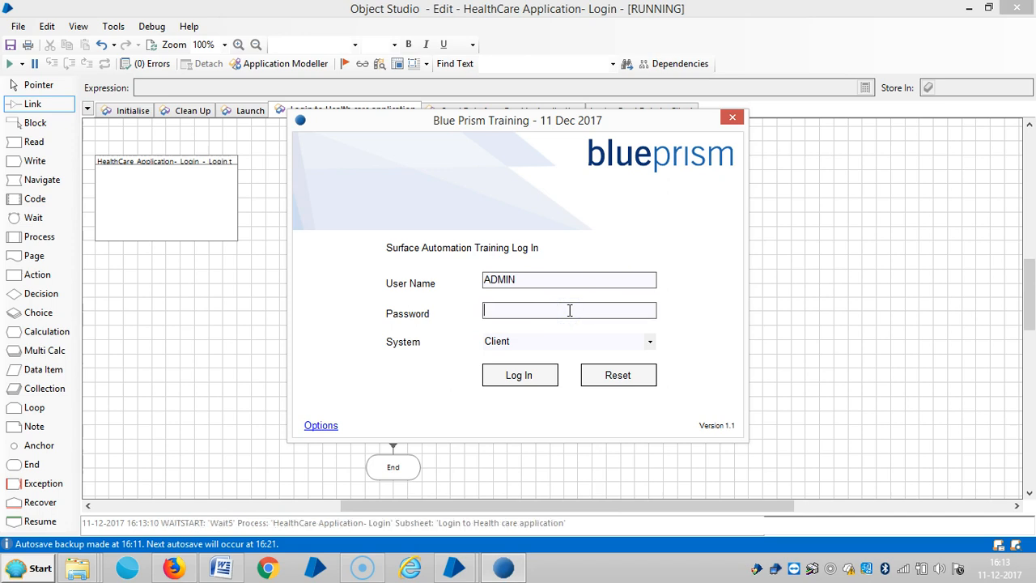
pyautogui.write('*****')
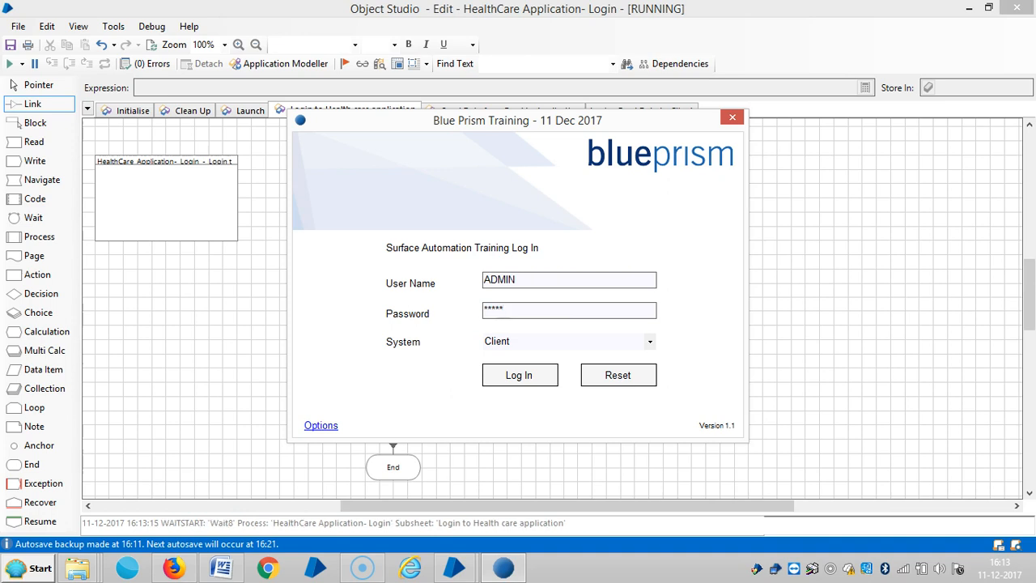
pyautogui.click(519, 375)
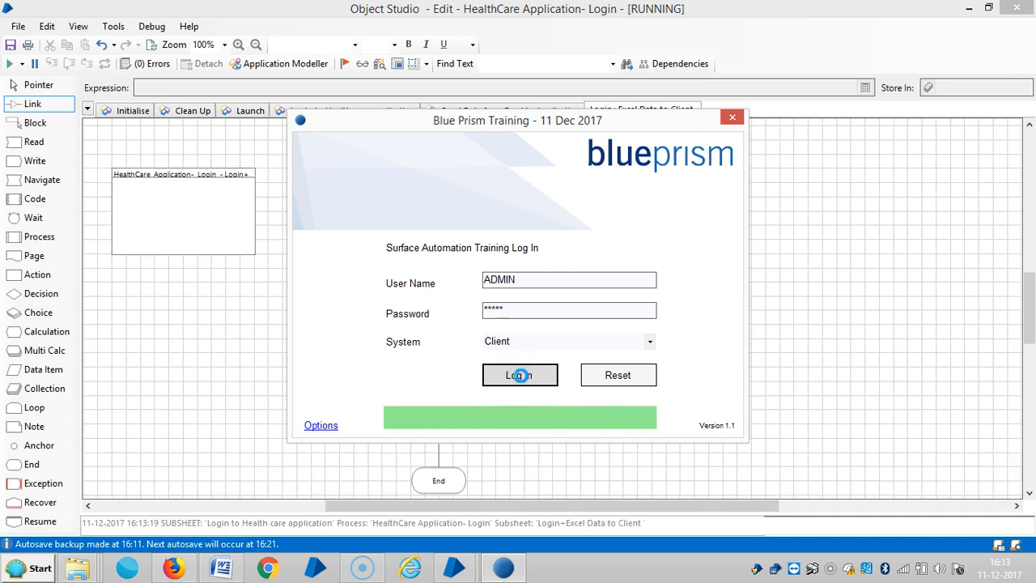
pyautogui.click(520, 374)
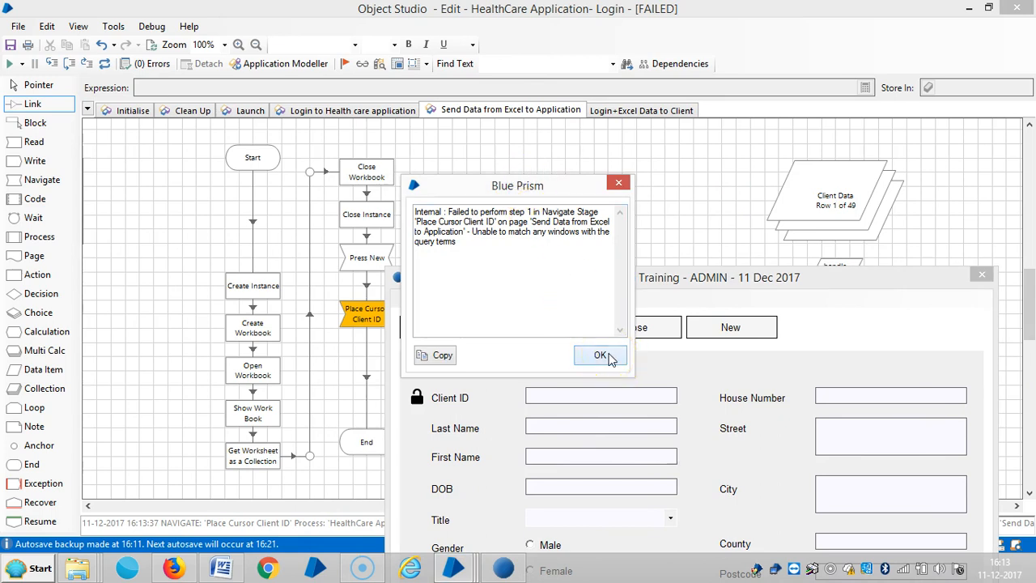
# Step: Dismiss the failure message, inspect Place Cursor Client ID, and reset the run
pyautogui.click(599, 355)
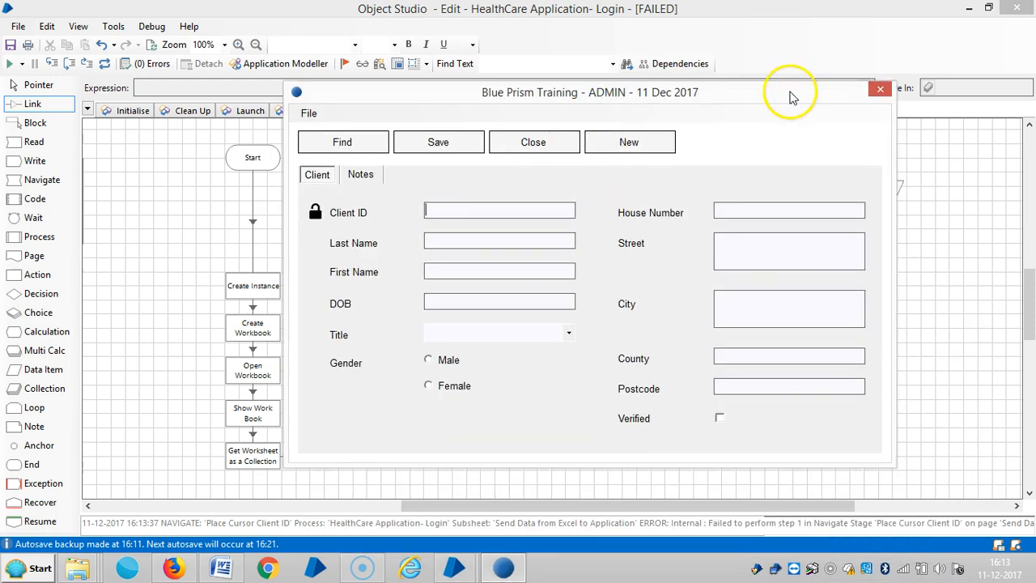
pyautogui.moveTo(880, 89)
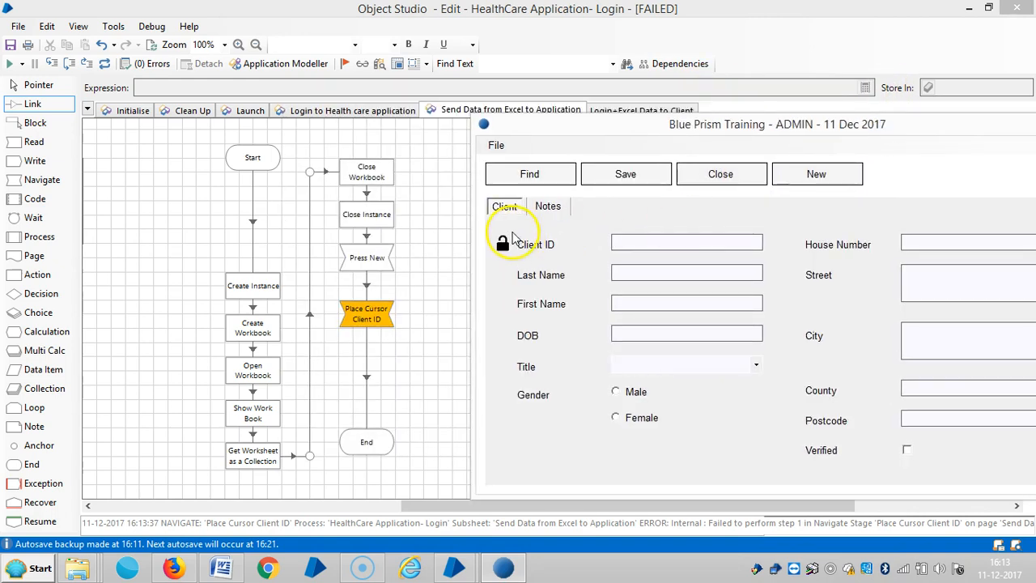
pyautogui.moveTo(392, 324)
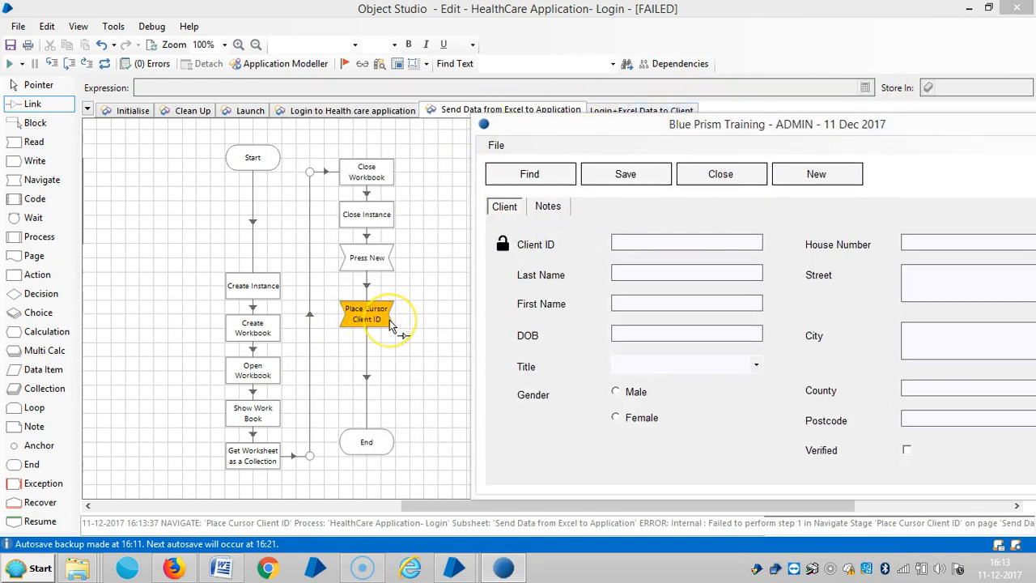
pyautogui.moveTo(366, 324)
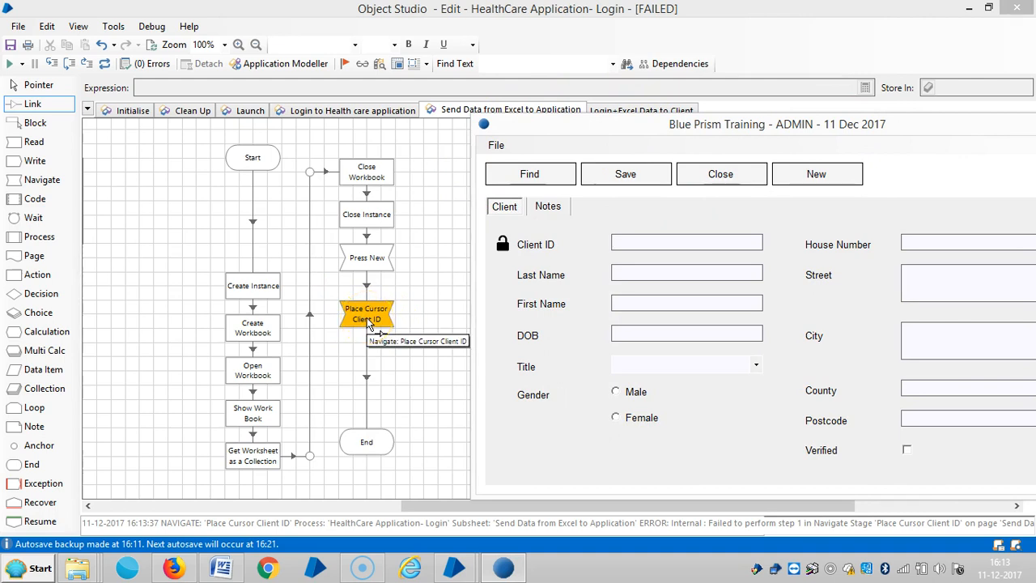
pyautogui.rightClick(365, 314)
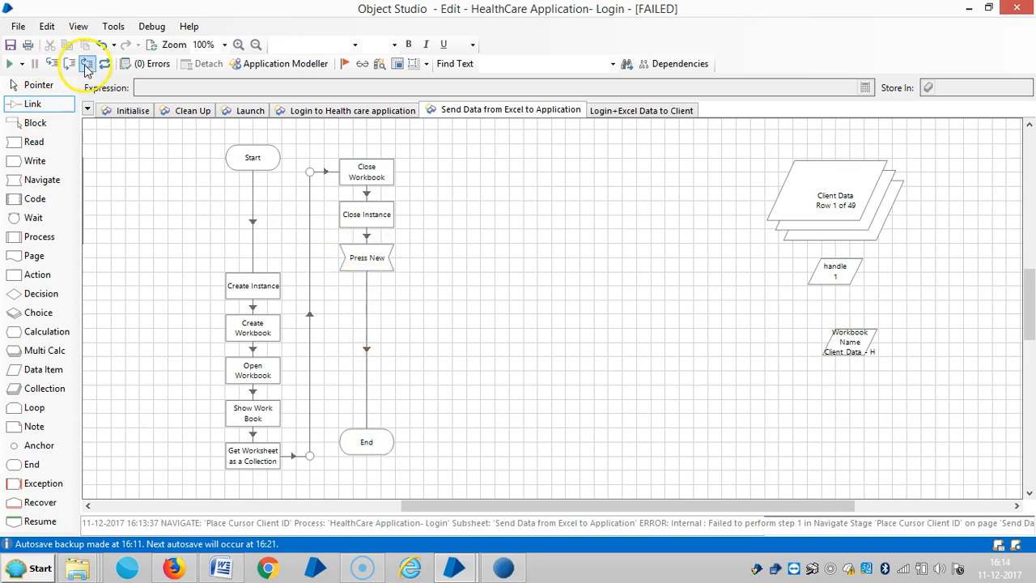
pyautogui.click(641, 109)
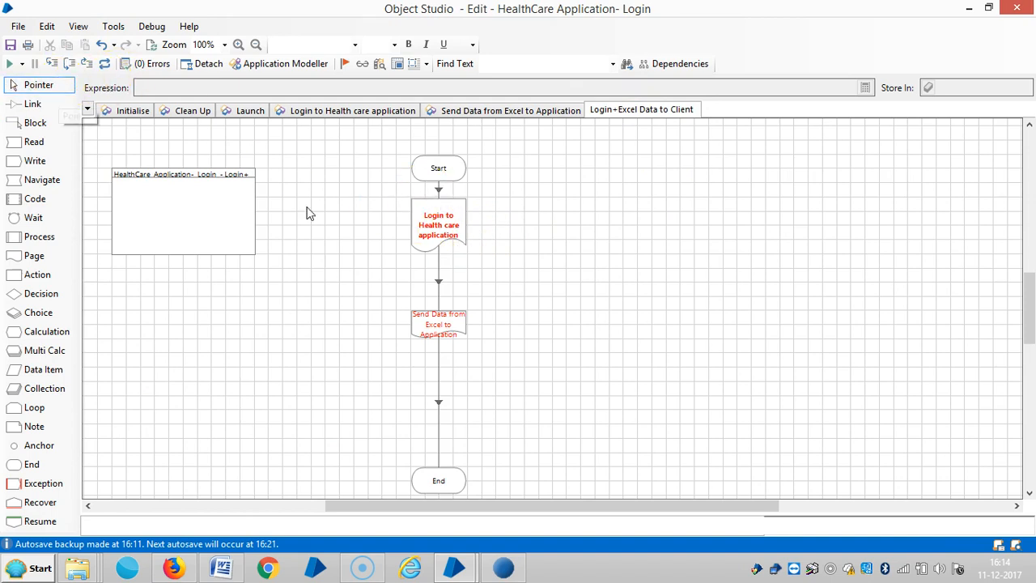
# Step: Untick Hide from other pages for Client Data and return to Login+Excel Data to Client
pyautogui.click(438, 225)
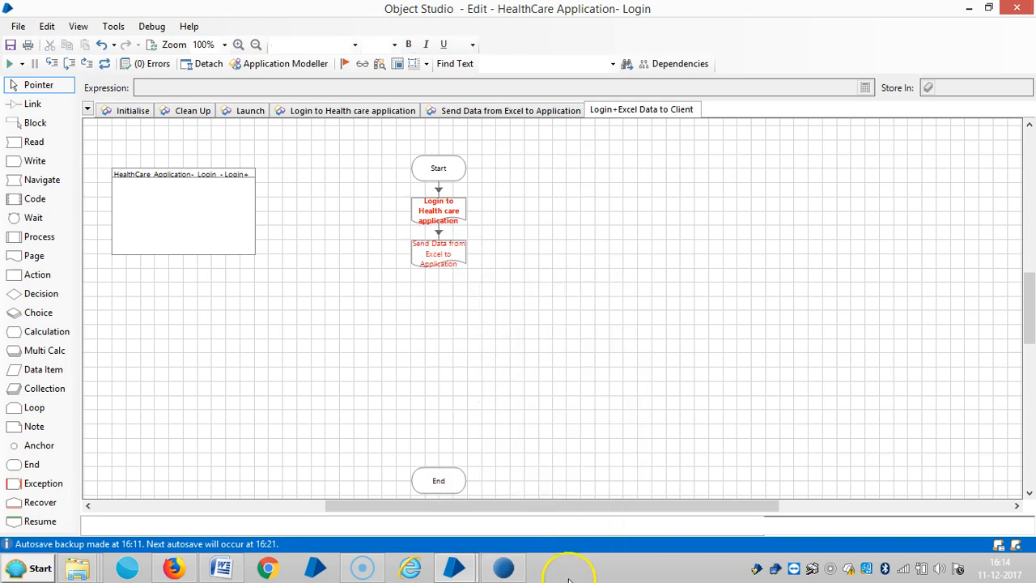
pyautogui.moveTo(497, 566)
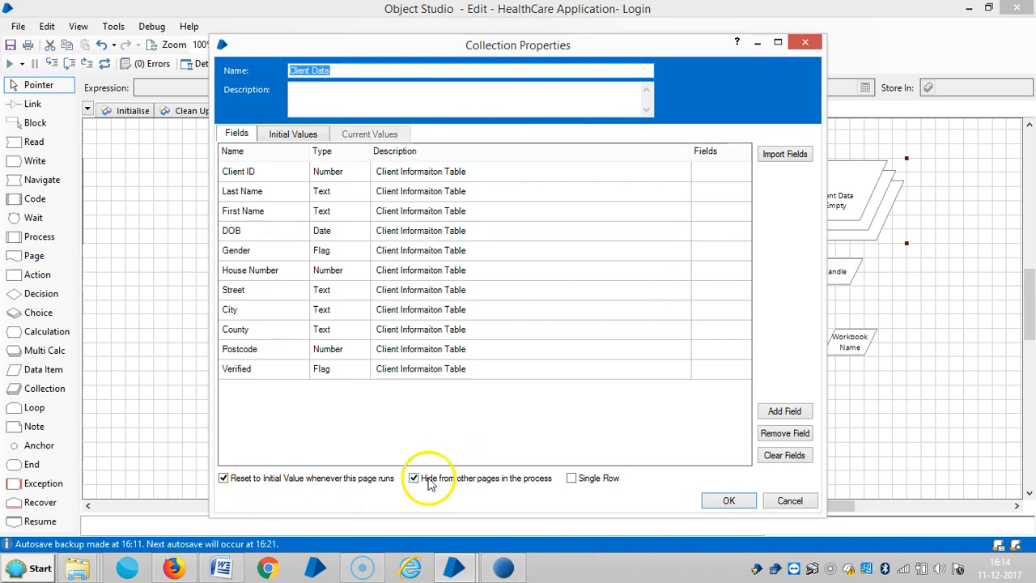
pyautogui.click(413, 477)
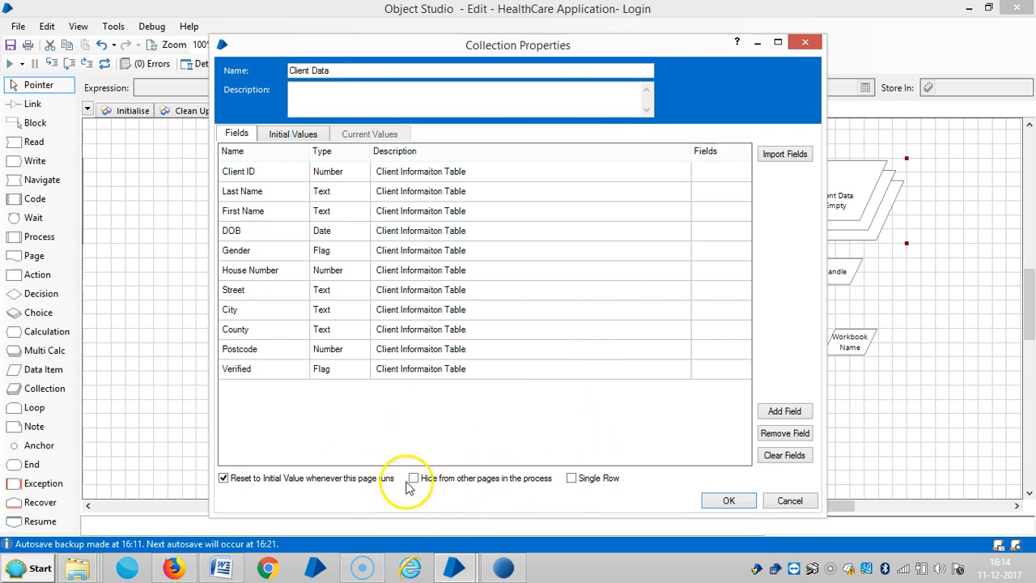
pyautogui.click(727, 500)
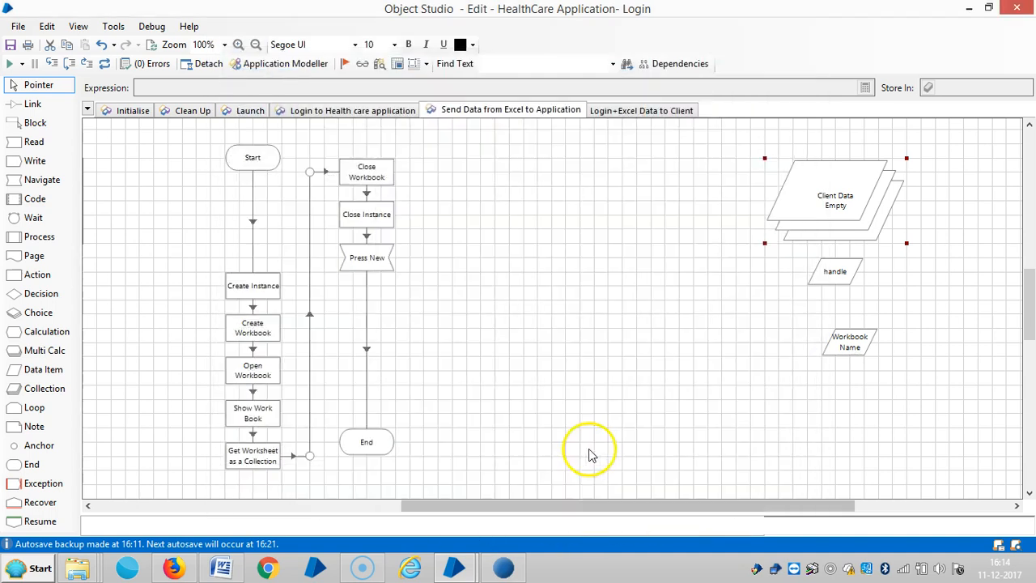
pyautogui.click(641, 109)
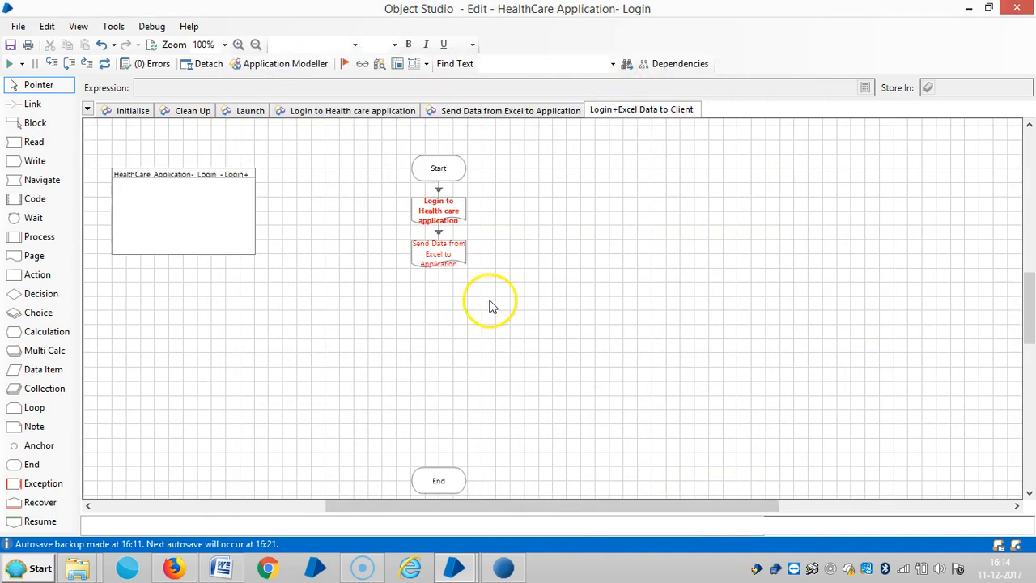
# Step: Select the Send Data from Excel to Application page stage
pyautogui.click(438, 253)
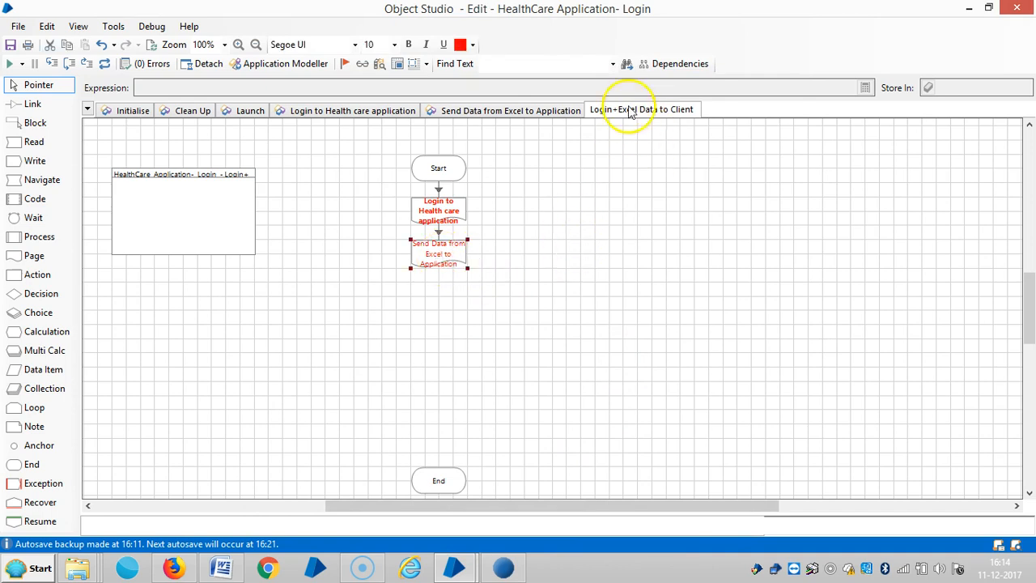
pyautogui.moveTo(243, 267)
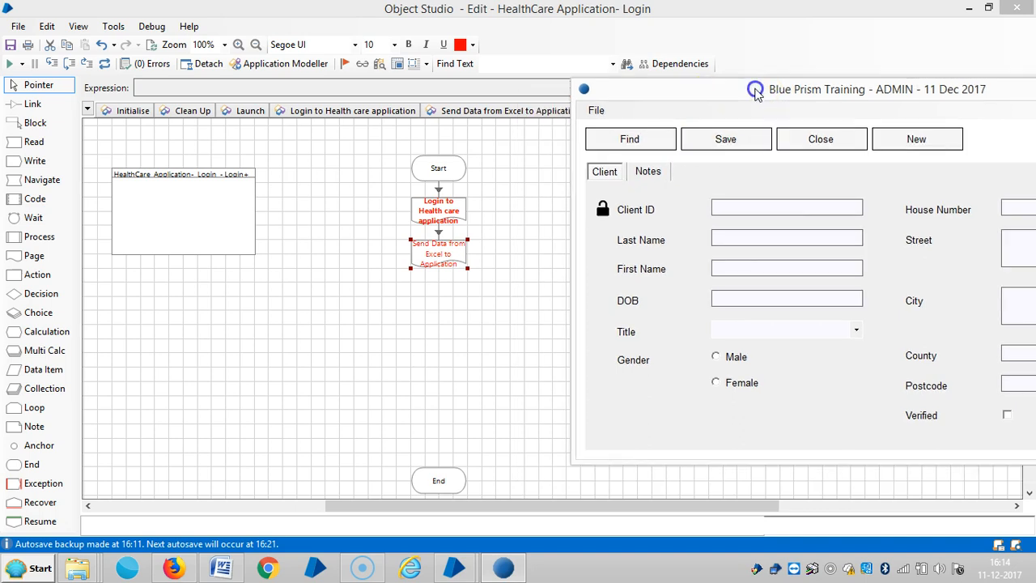
pyautogui.moveTo(501, 271)
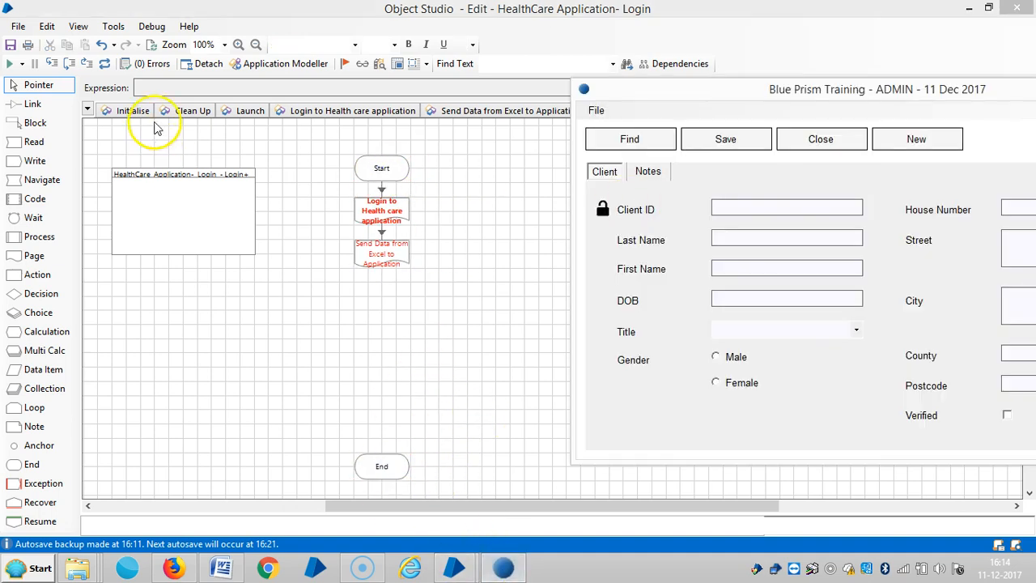
pyautogui.moveTo(186, 77)
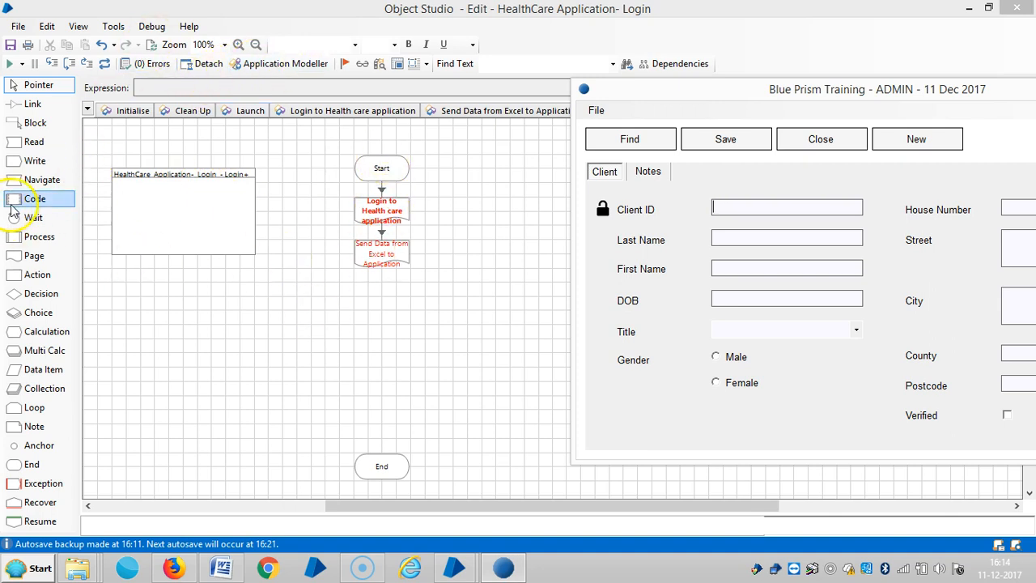
# Step: Add a Navigate stage below the data page that clicks the centre of Client ID
pyautogui.moveTo(42, 179); pyautogui.dragTo(381, 295)
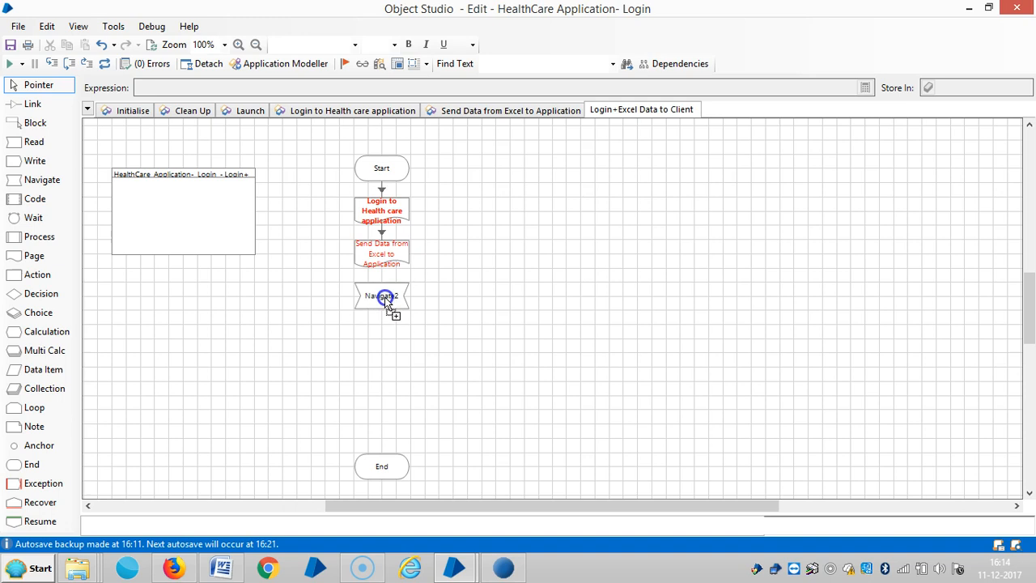
pyautogui.doubleClick(381, 295)
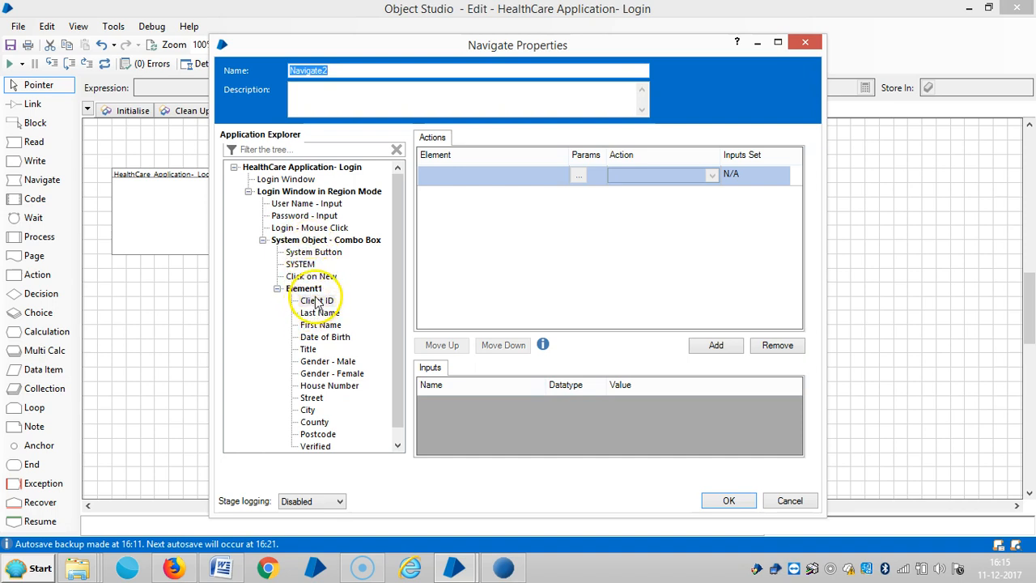
pyautogui.click(317, 301)
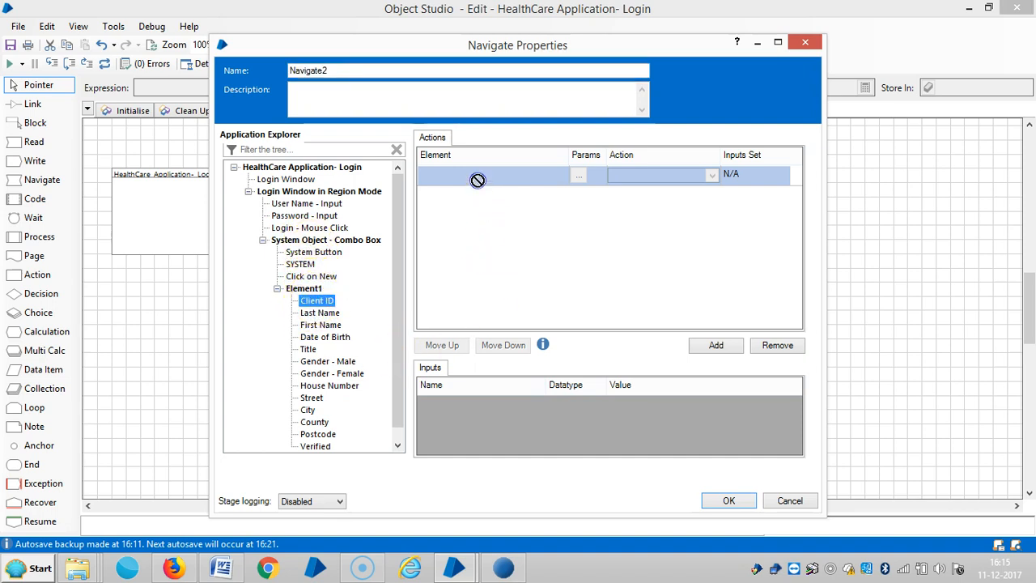
pyautogui.moveTo(449, 187)
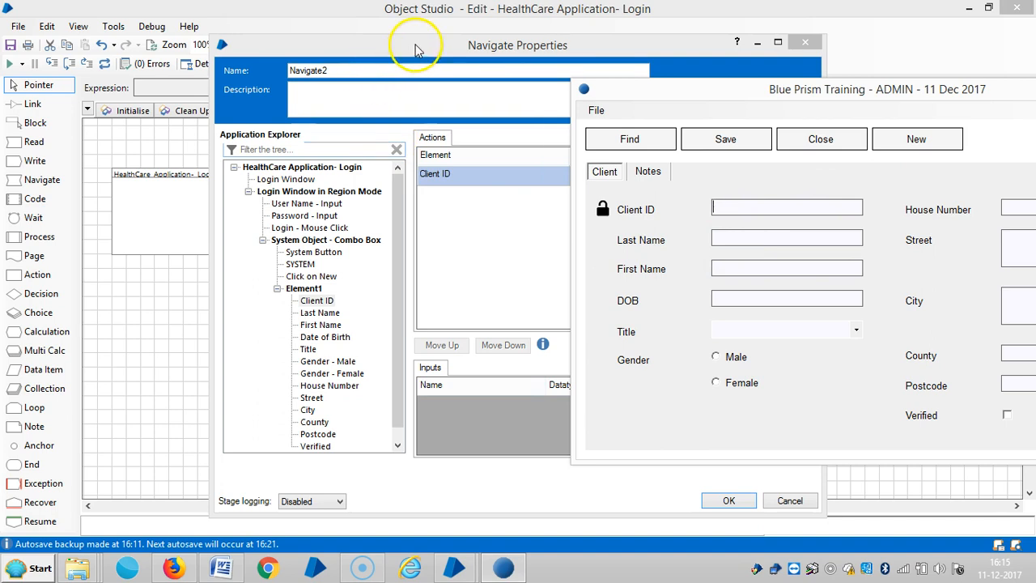
pyautogui.click(560, 190)
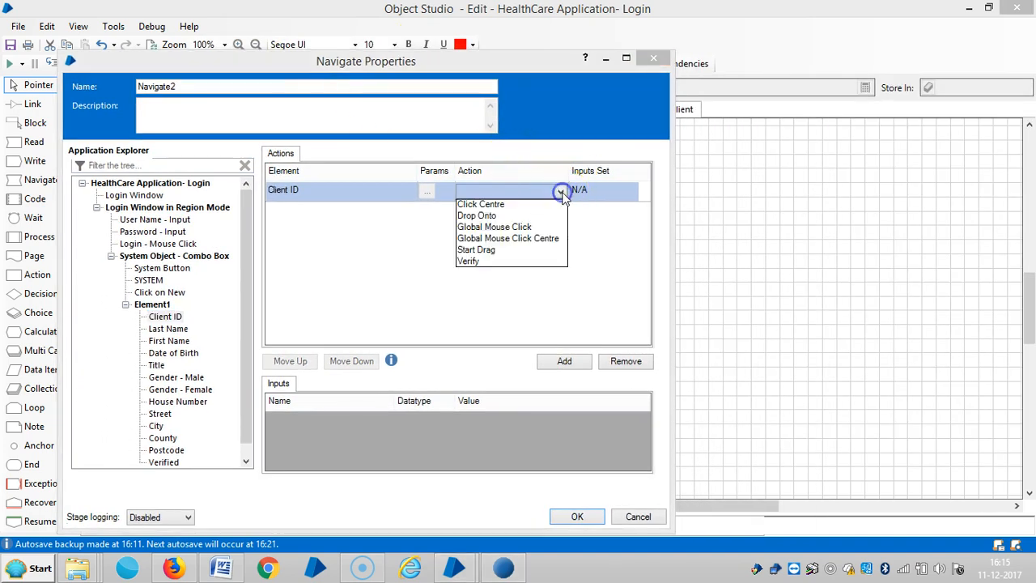
pyautogui.click(507, 238)
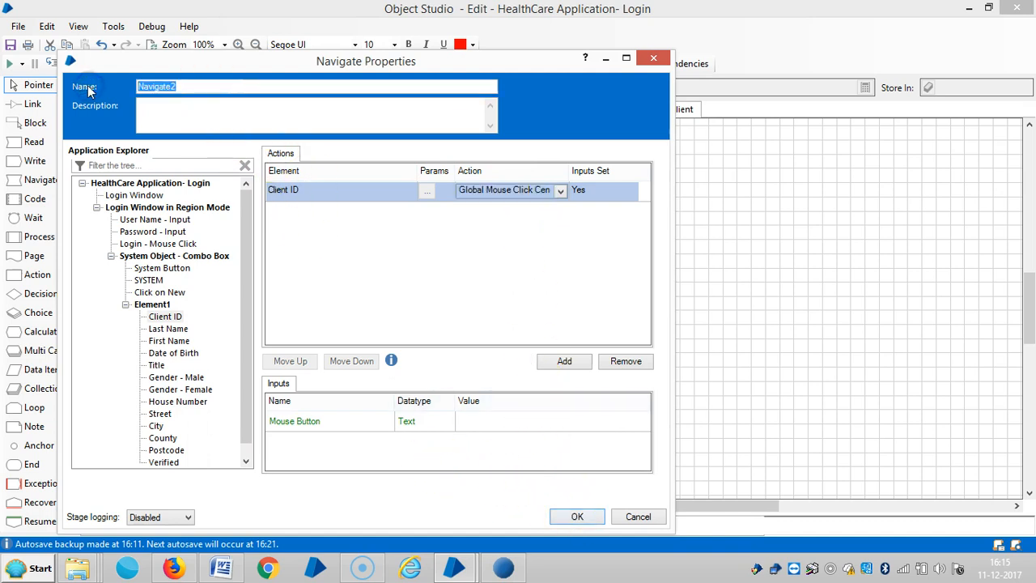
# Step: Name the Navigate stage 'Client ID-Cursor' and confirm its settings
pyautogui.write('cLIENT id')
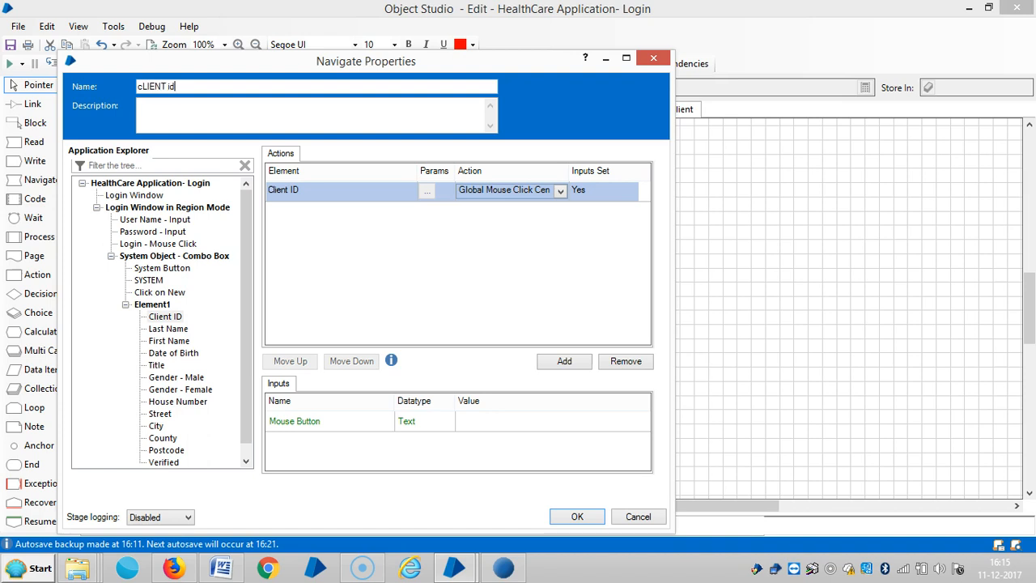
pyautogui.write('C')
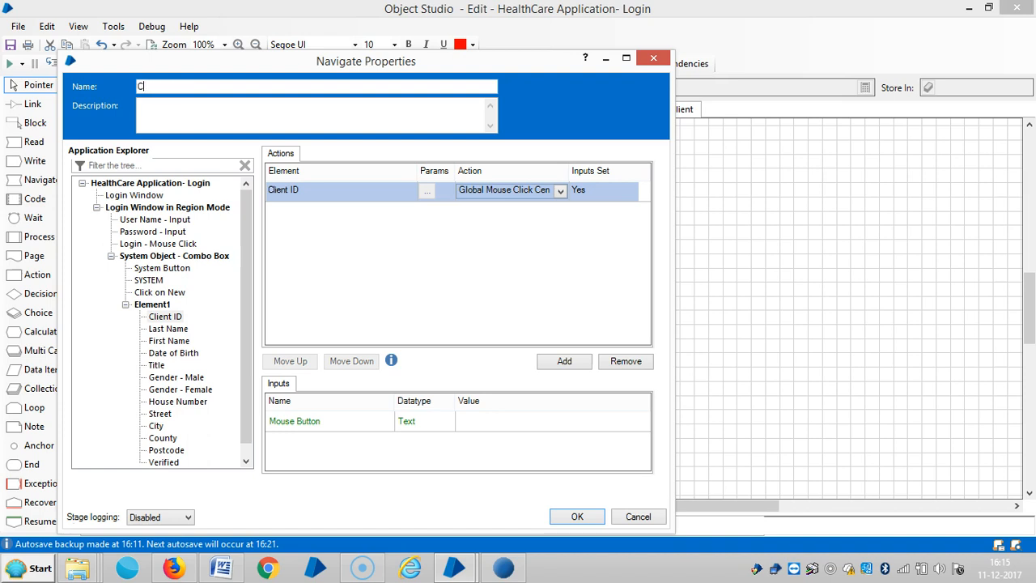
pyautogui.write('lient ID')
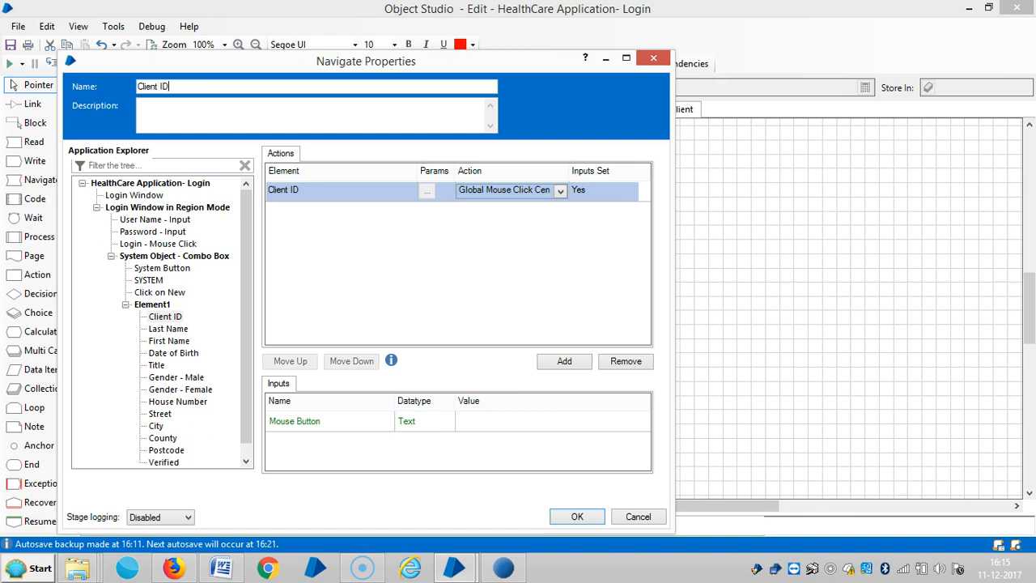
pyautogui.write('-')
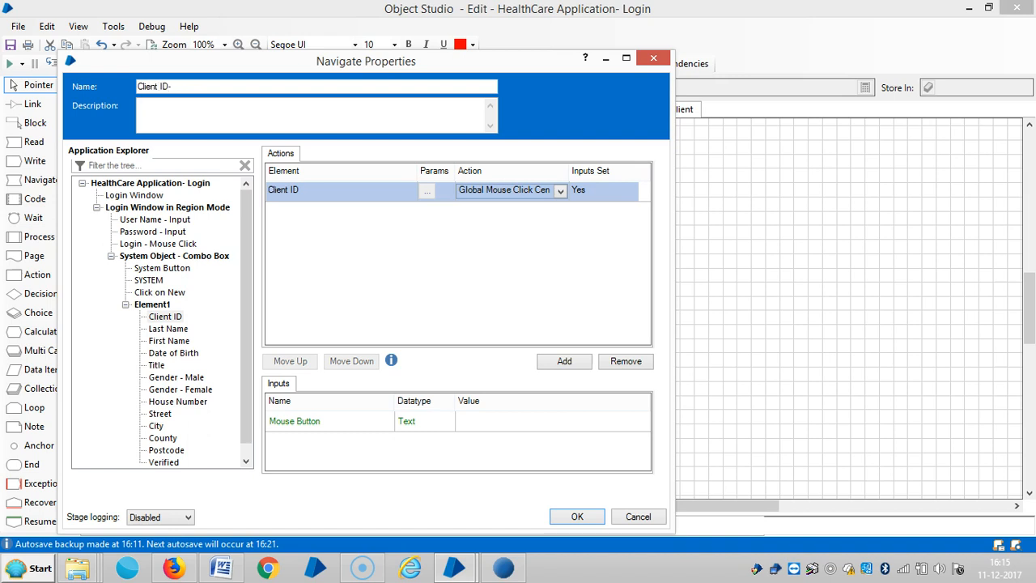
pyautogui.write('Curson')
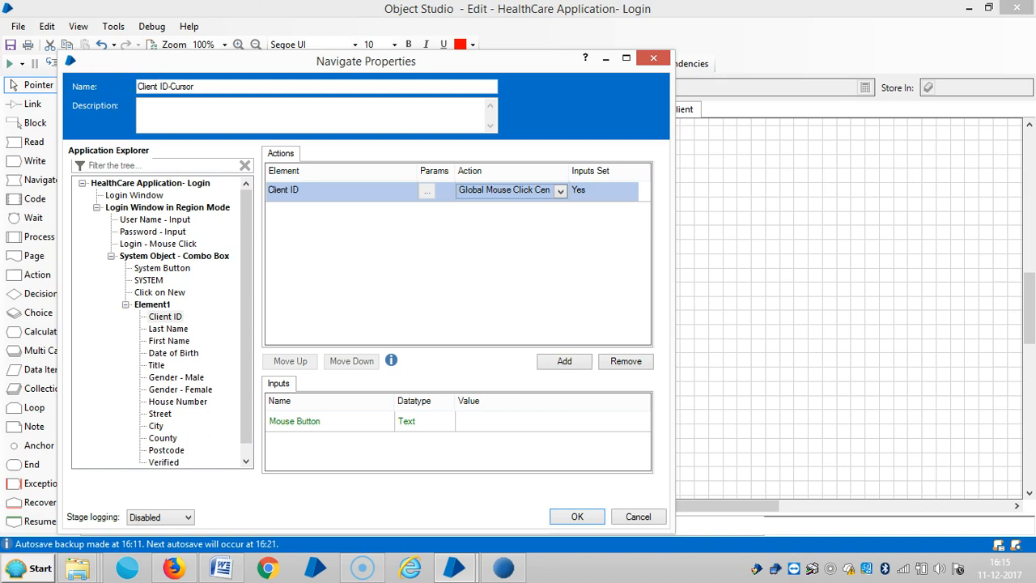
pyautogui.click(577, 517)
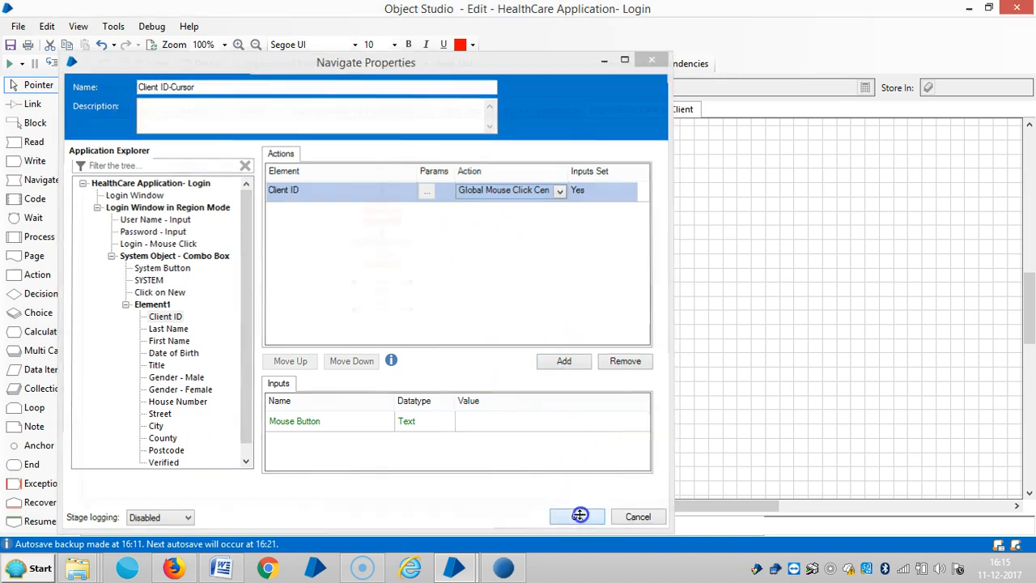
pyautogui.click(577, 516)
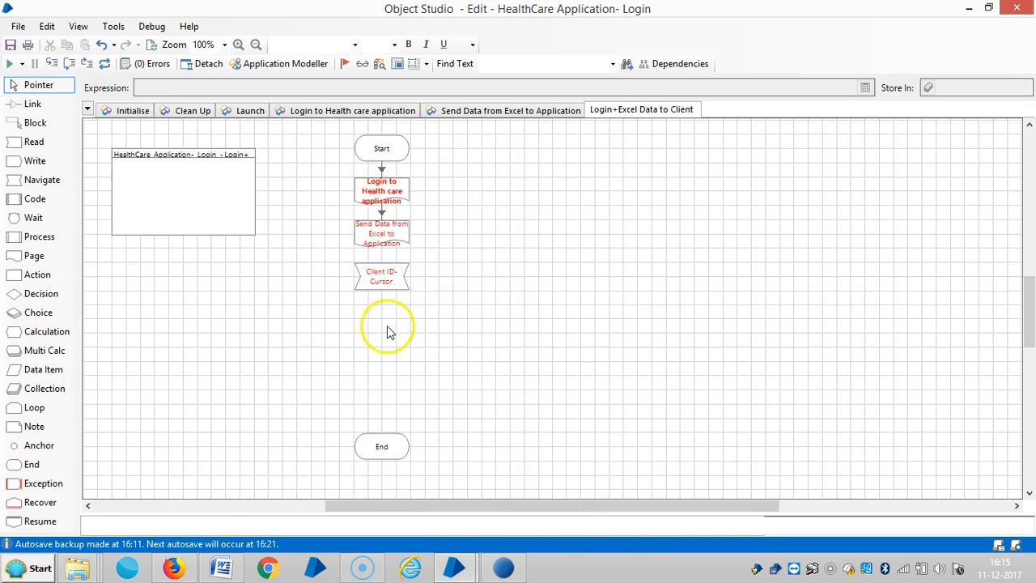
pyautogui.moveTo(42, 179)
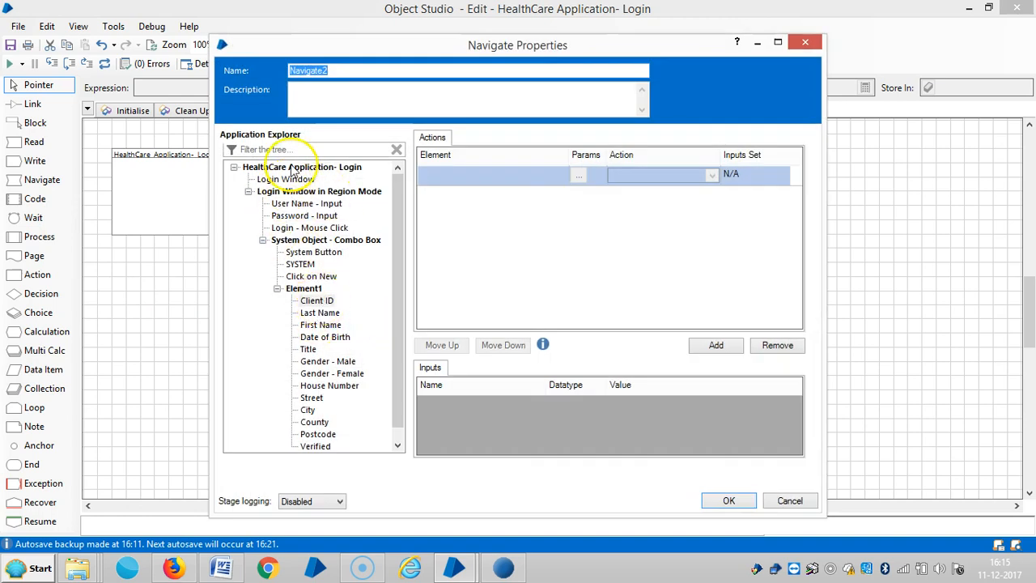
# Step: Make the HealthCare Application - Login element use Global Send Keys with Text [Client Data.Client ID]
pyautogui.click(301, 167)
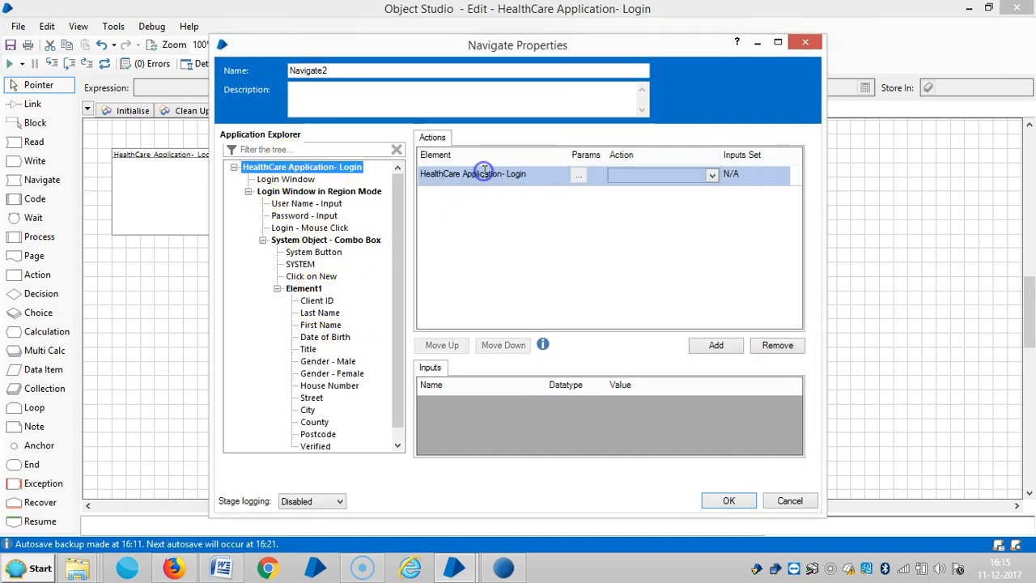
pyautogui.click(710, 174)
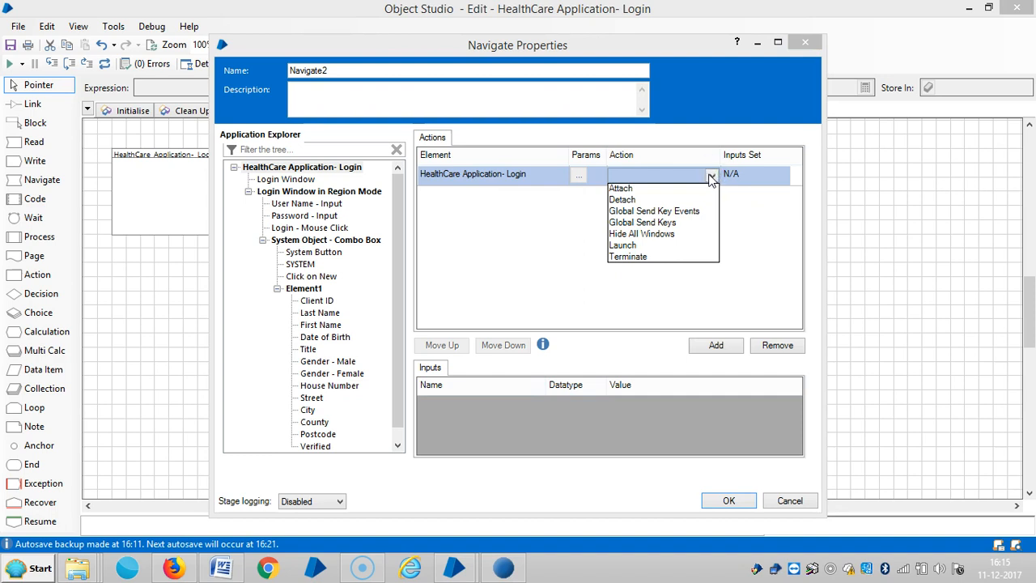
pyautogui.click(641, 222)
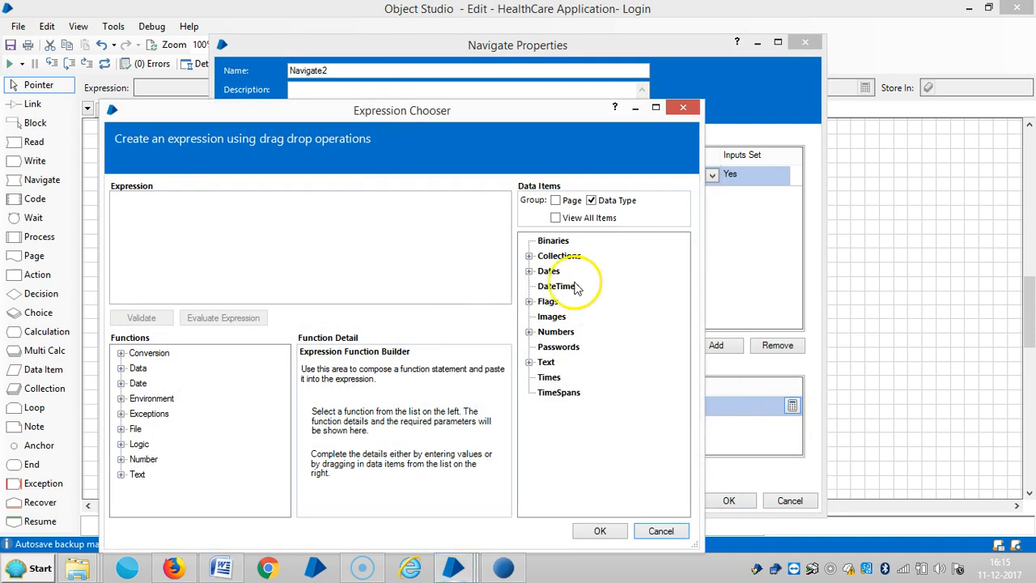
pyautogui.click(529, 255)
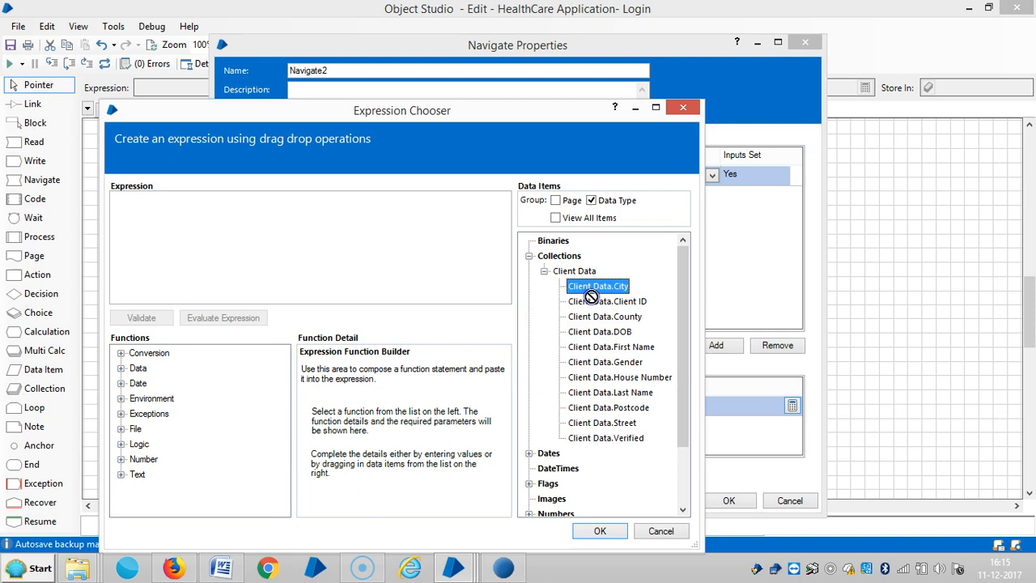
pyautogui.click(606, 301)
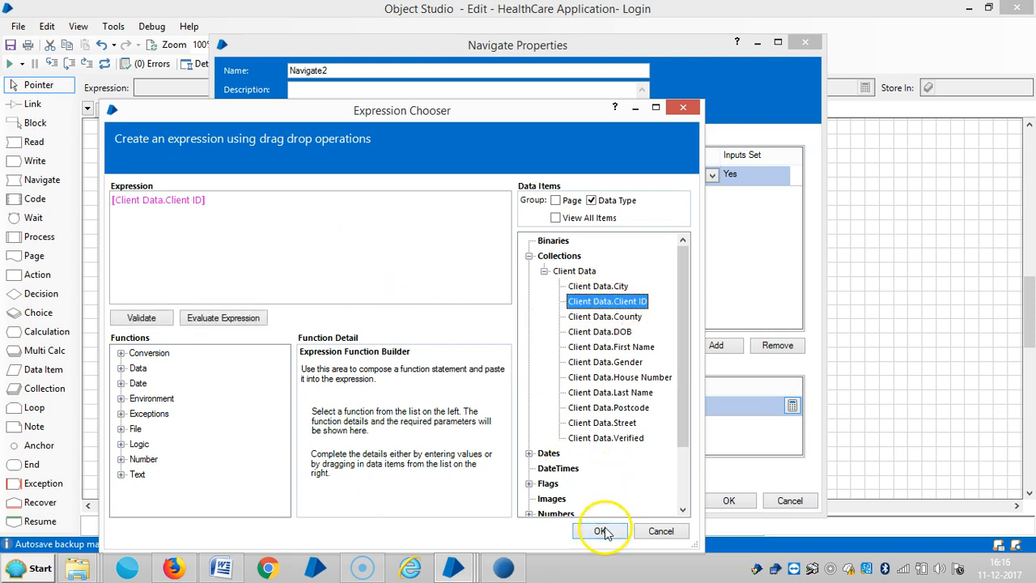
pyautogui.click(600, 530)
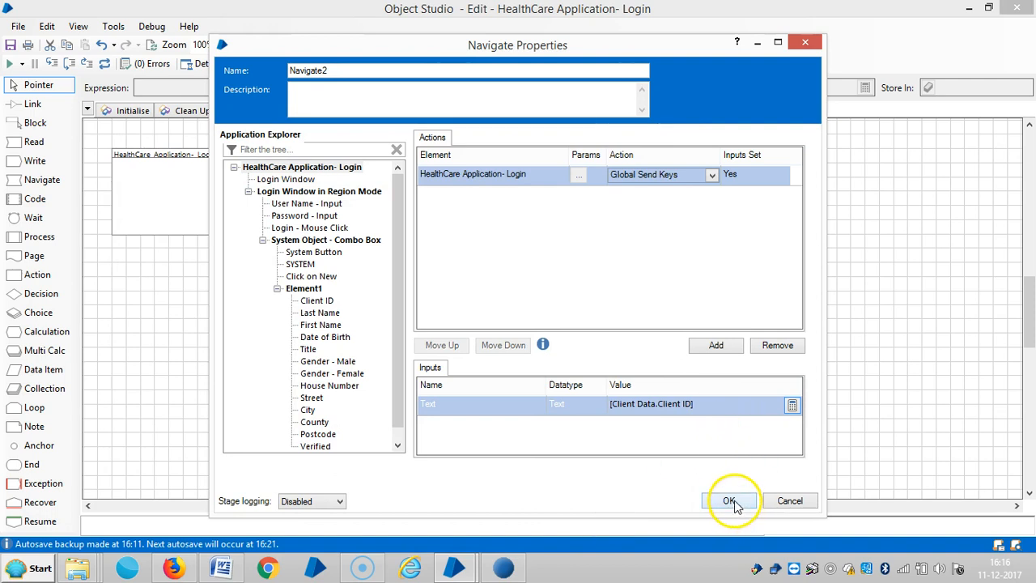
pyautogui.moveTo(363, 72)
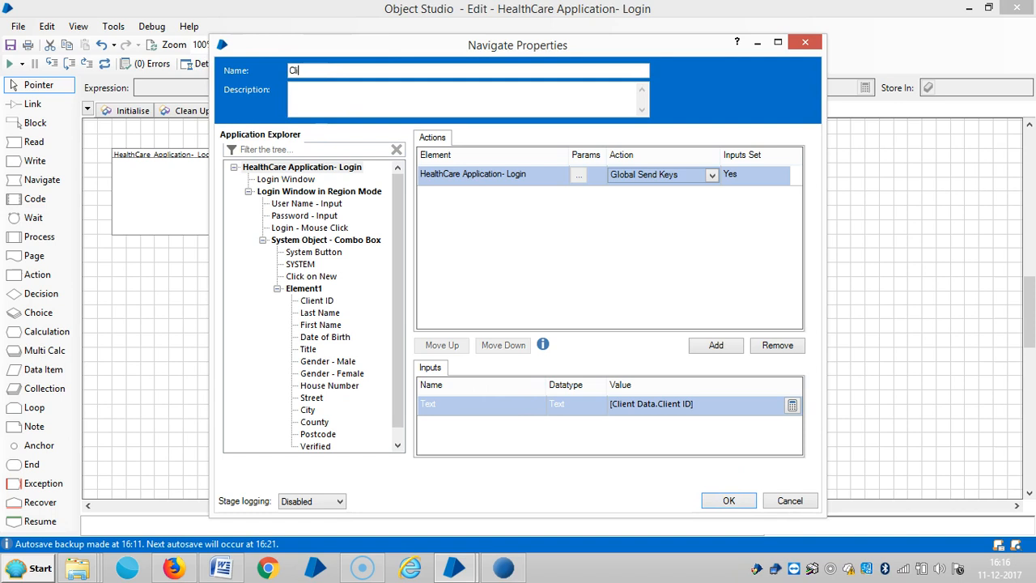
# Step: Name the Navigate stage 'Client ID - Input' and confirm its settings
pyautogui.write('Client ID -')
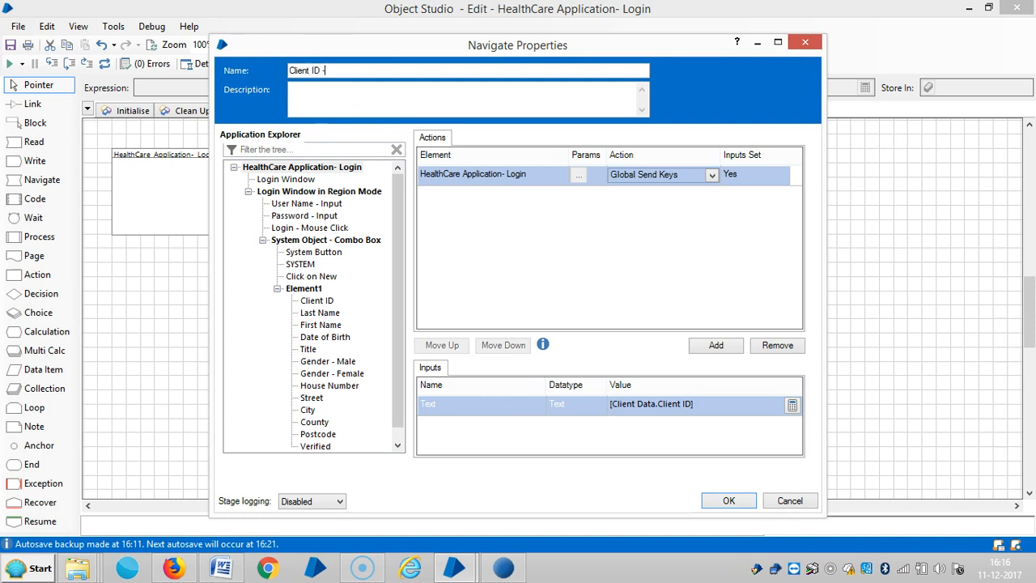
pyautogui.write('In')
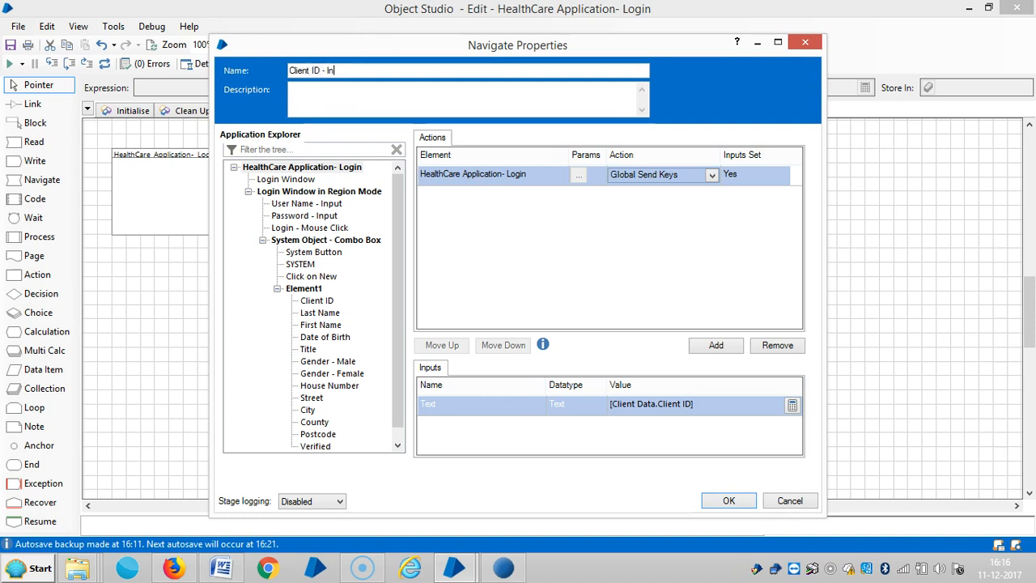
pyautogui.write('put')
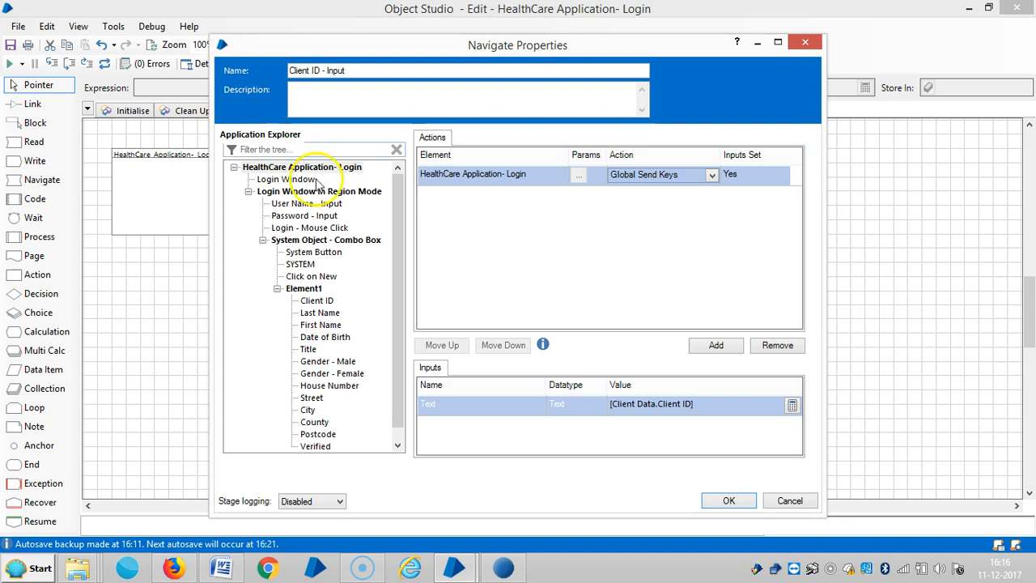
pyautogui.click(727, 500)
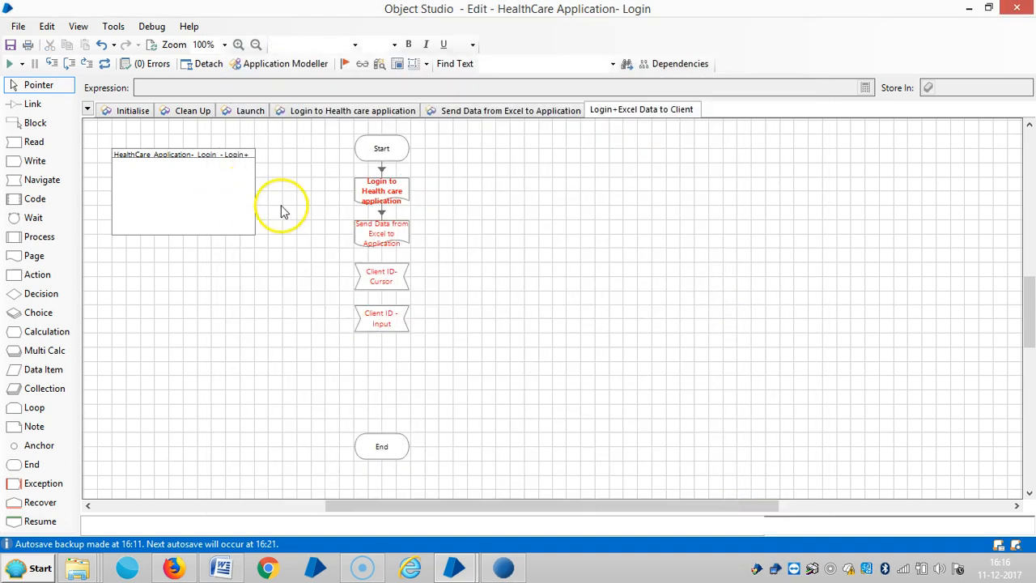